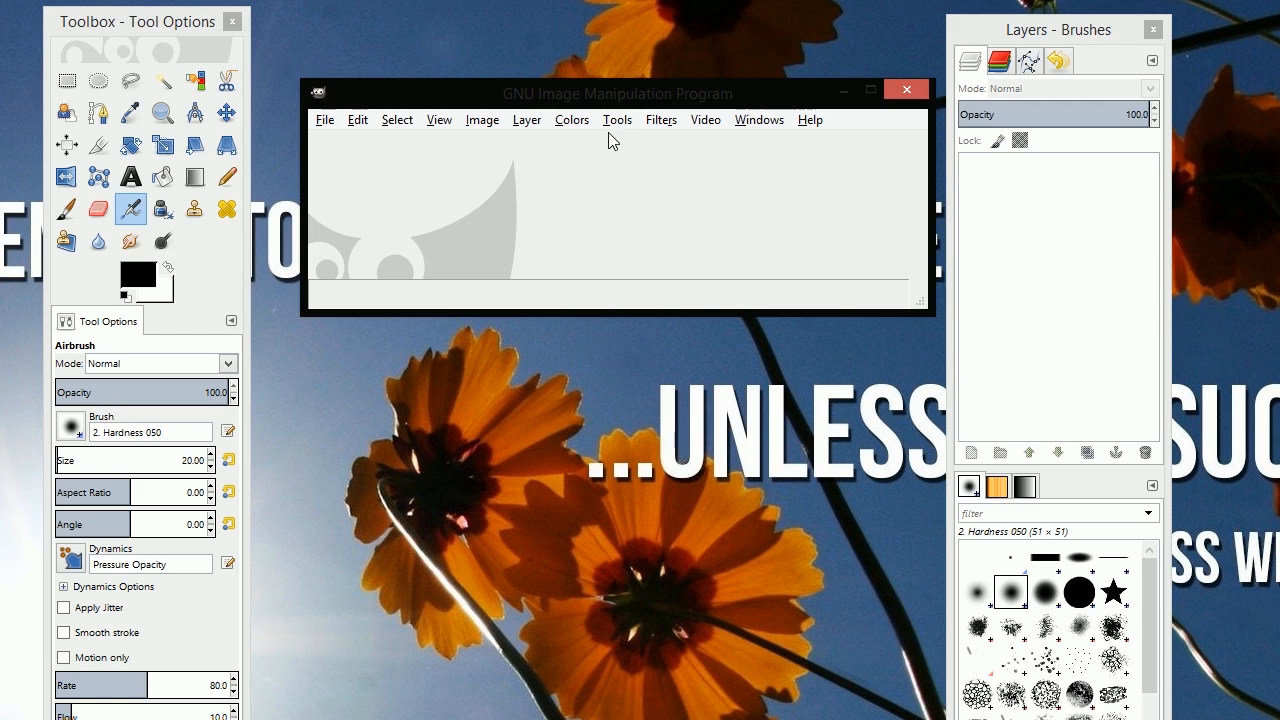
{"action": "mouse_move", "coordinate": [398, 78]}
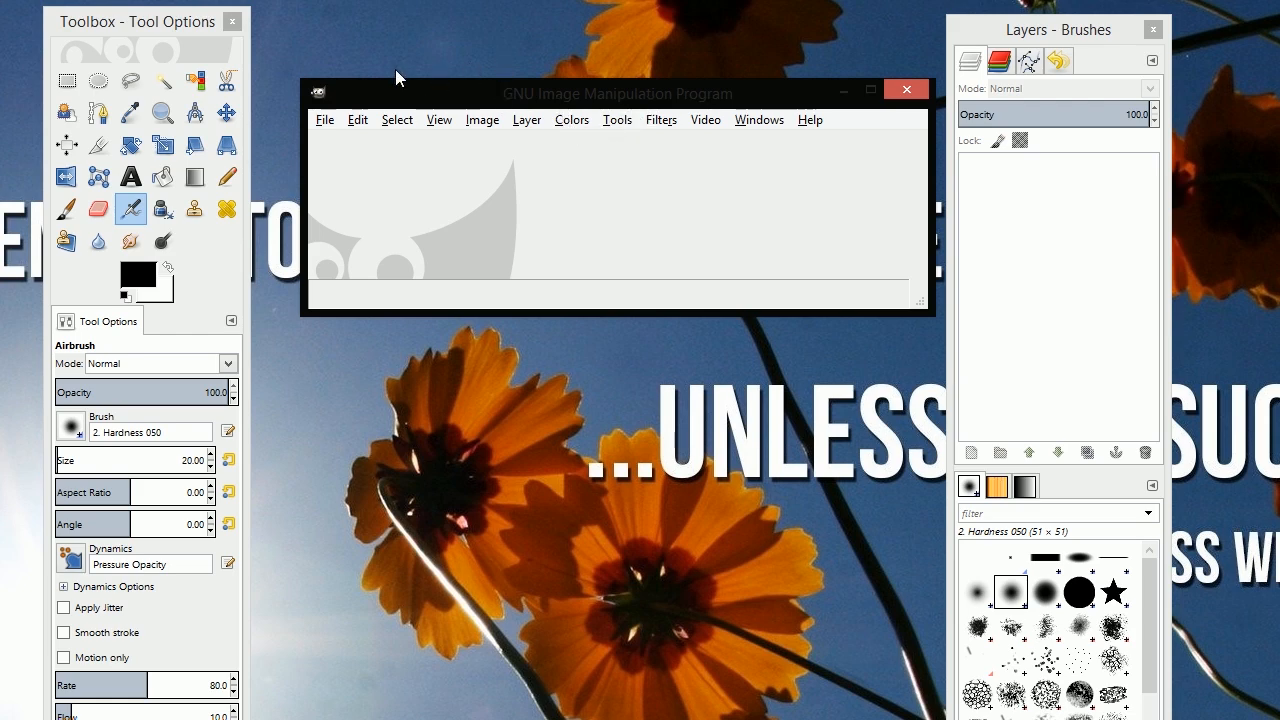
{"action": "mouse_move", "coordinate": [420, 76]}
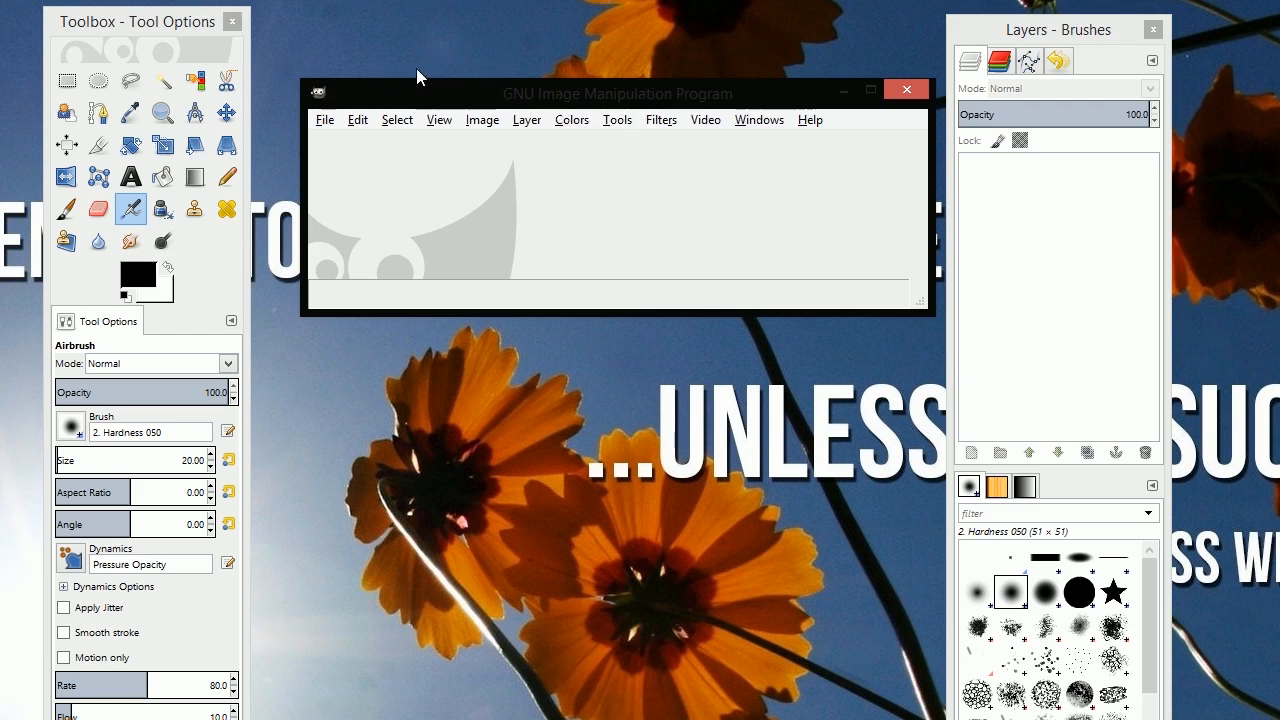
{"action": "mouse_move", "coordinate": [428, 76]}
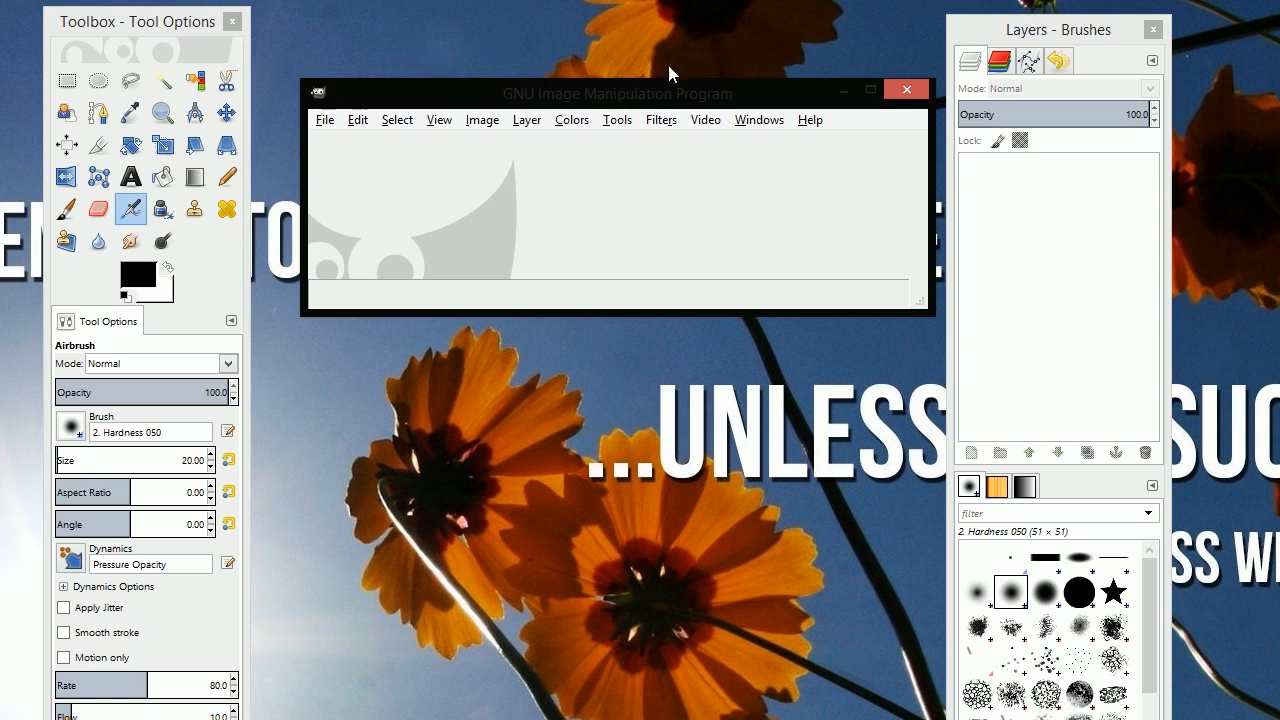
{"action": "mouse_move", "coordinate": [462, 104]}
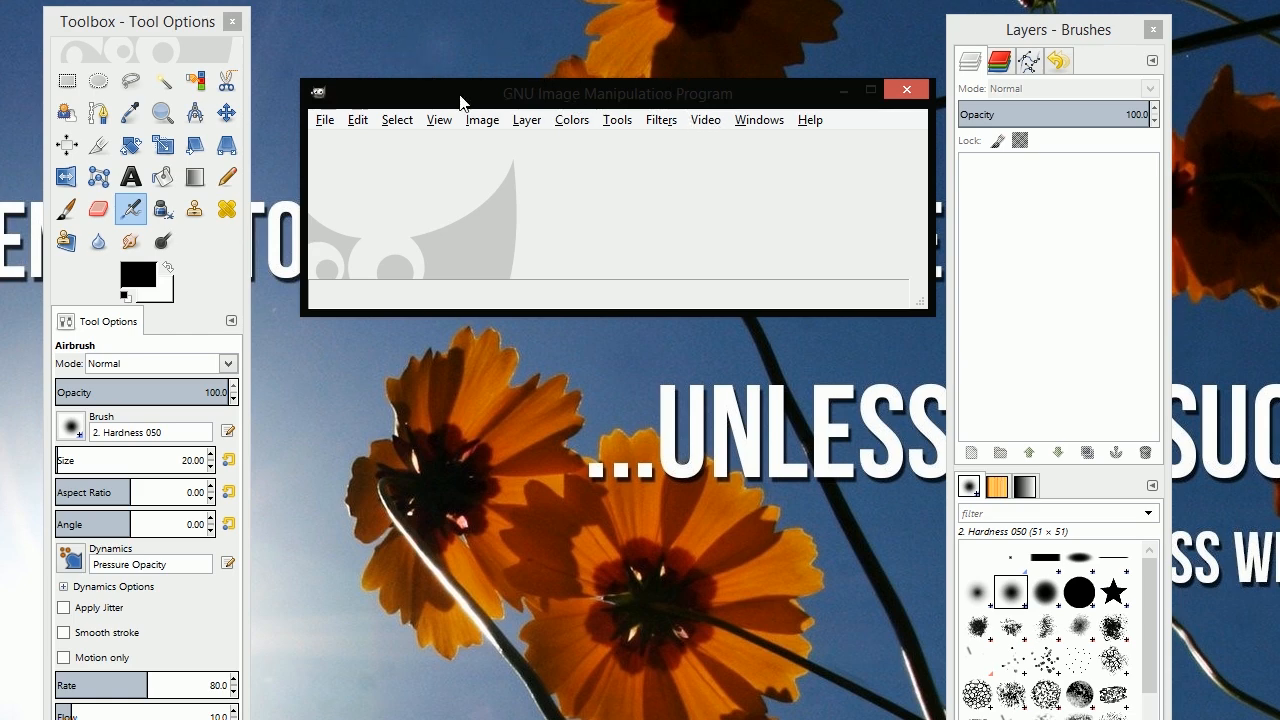
{"action": "mouse_move", "coordinate": [692, 126]}
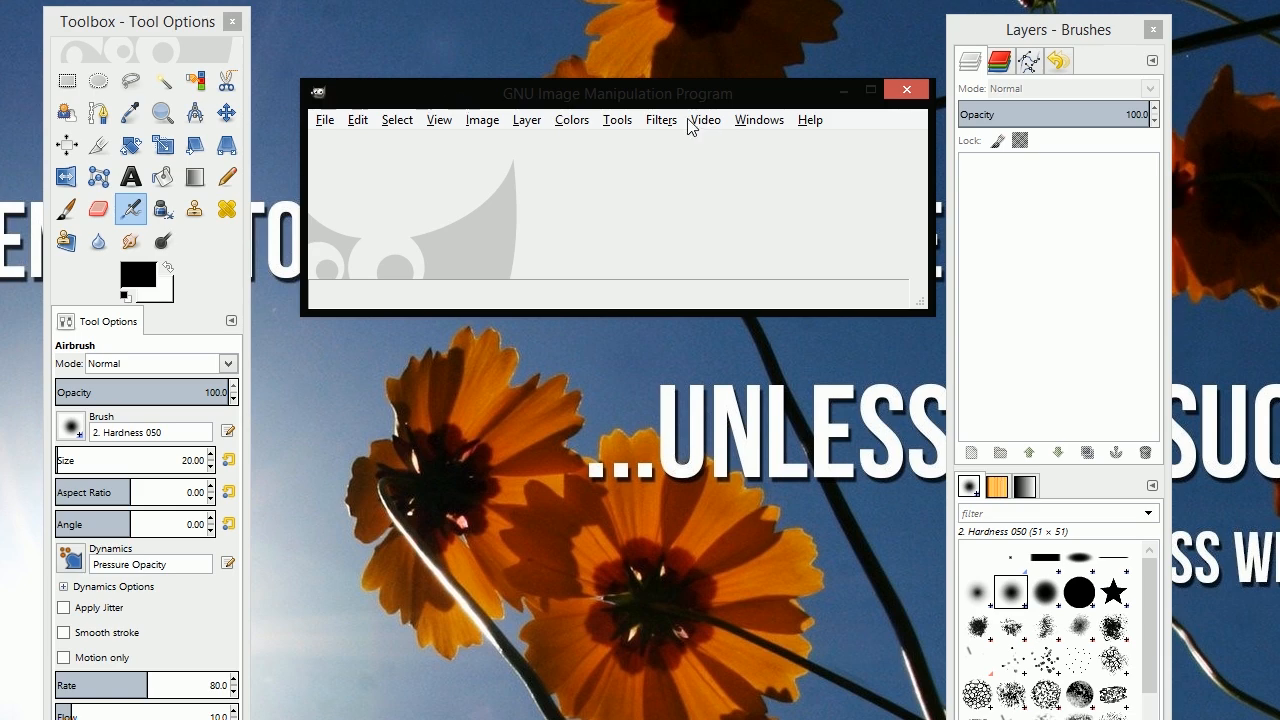
Step: Start Video > Split Video into Frames > Extract Videorange and browse for the source clip
{"action": "left_click", "coordinate": [704, 120]}
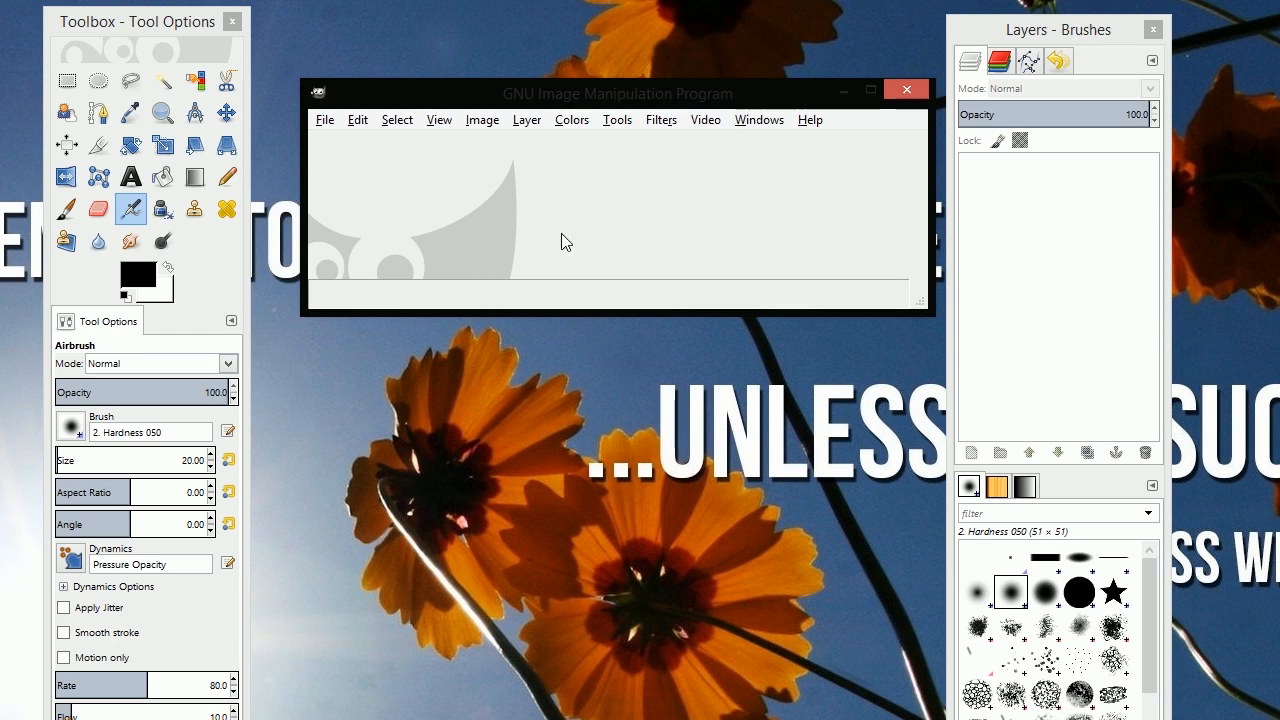
{"action": "mouse_move", "coordinate": [764, 196]}
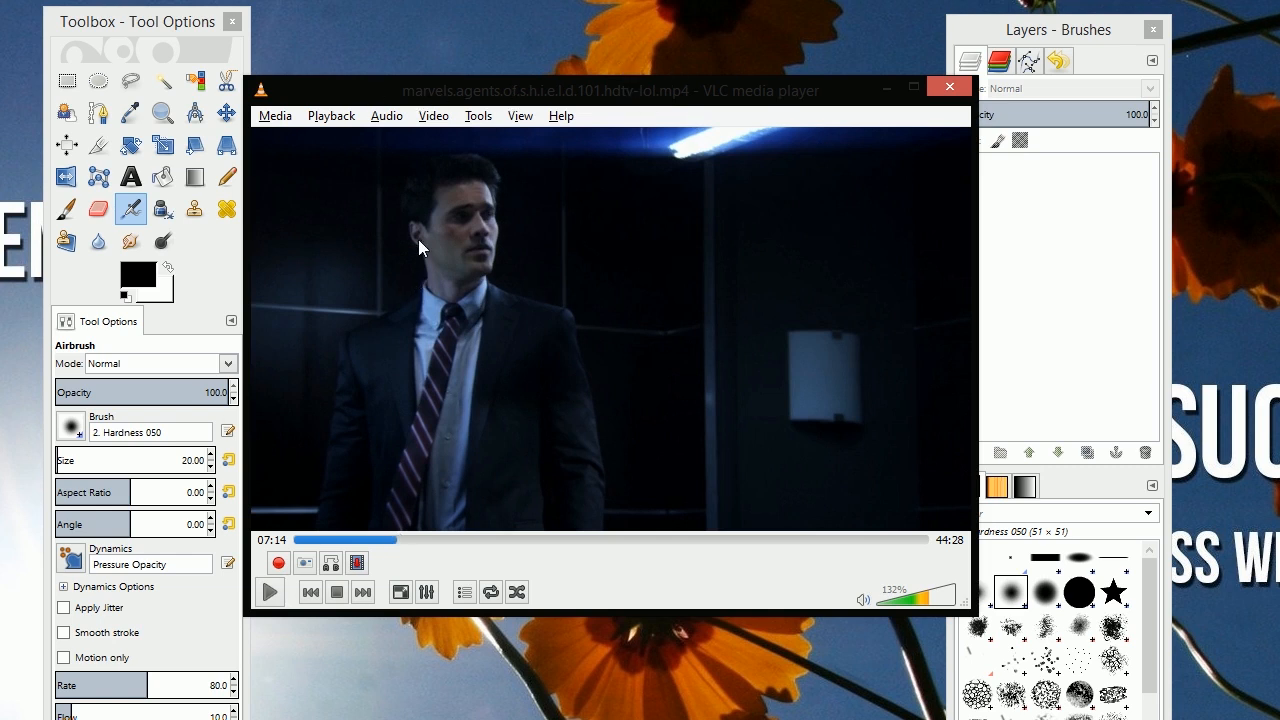
{"action": "left_click", "coordinate": [520, 114]}
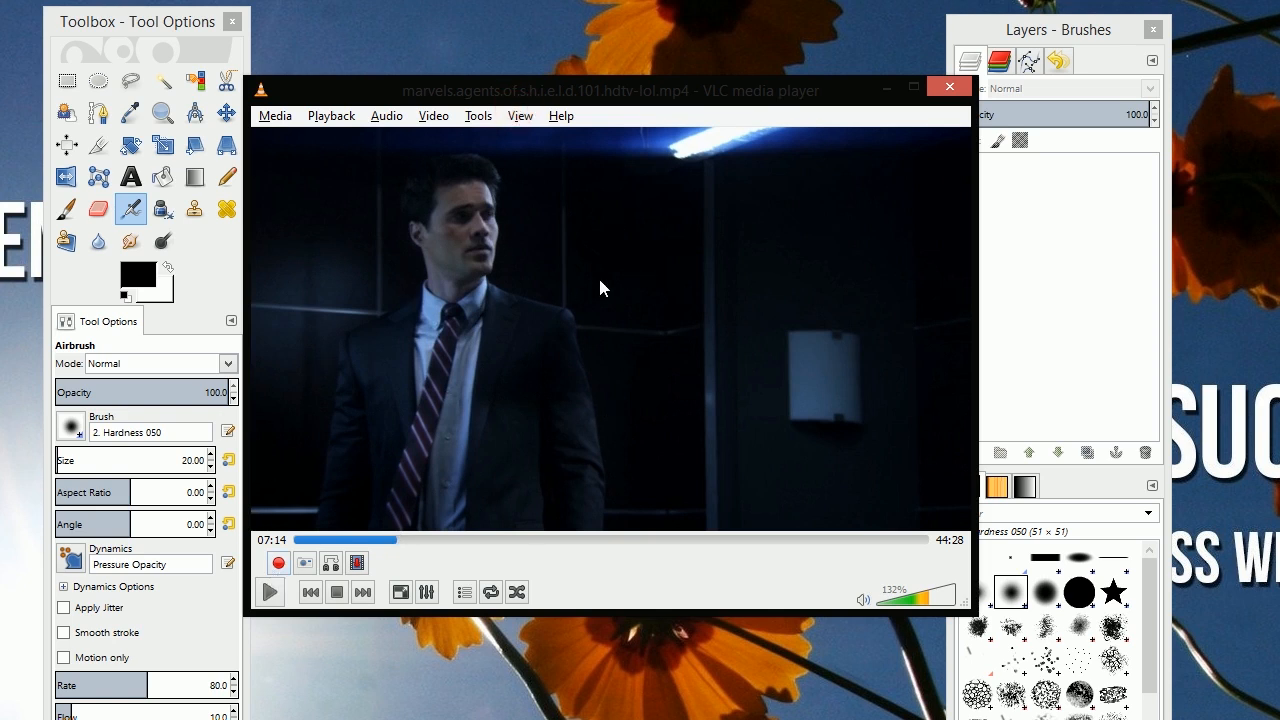
{"action": "mouse_move", "coordinate": [558, 288]}
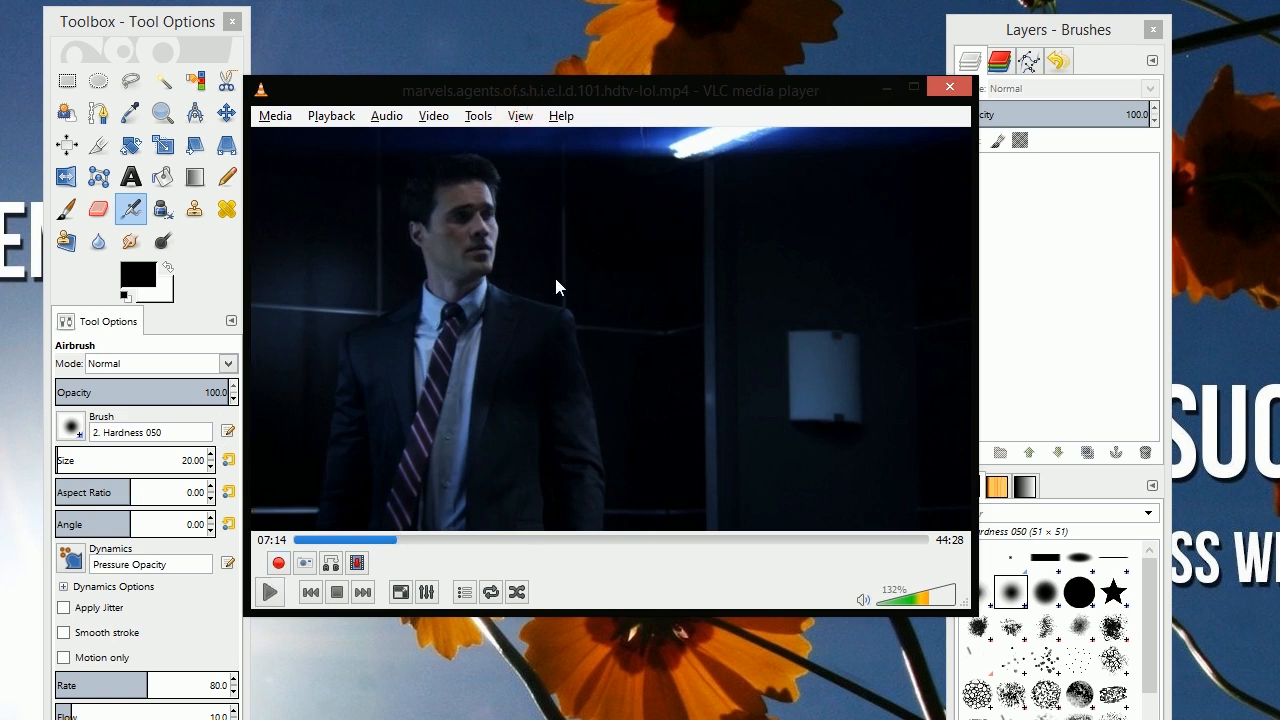
{"action": "mouse_move", "coordinate": [886, 88]}
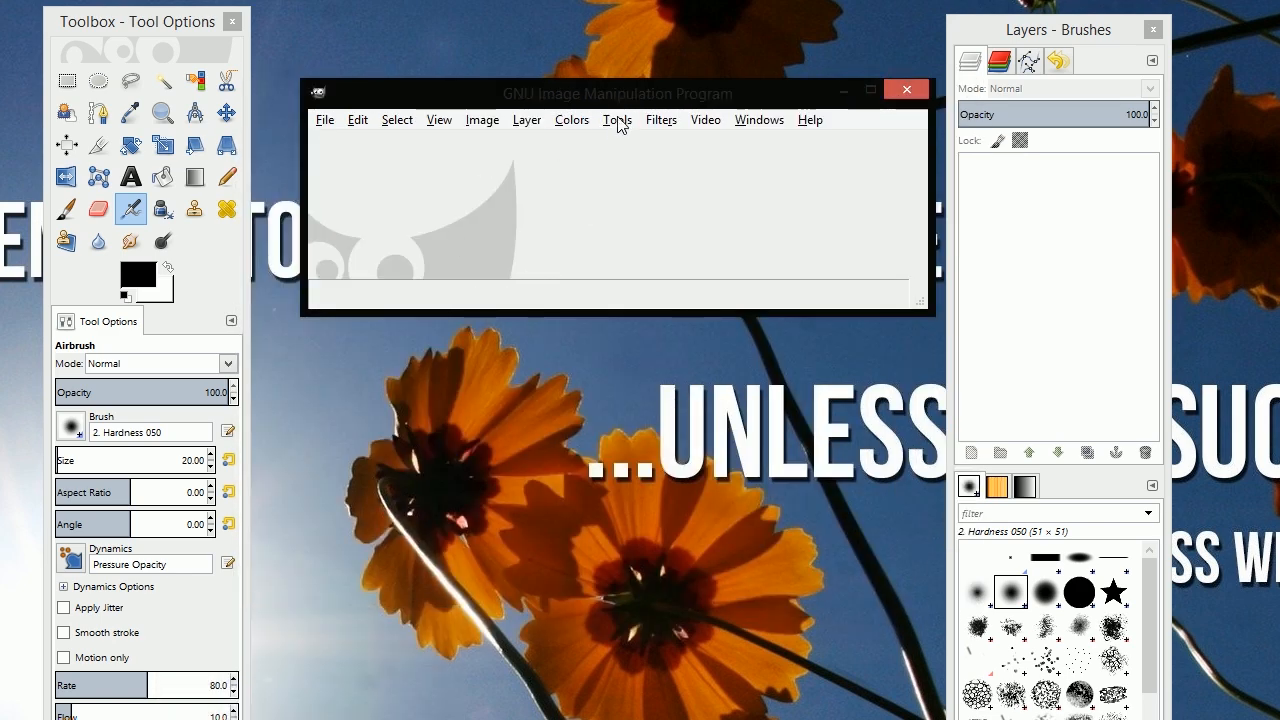
{"action": "left_click", "coordinate": [704, 120]}
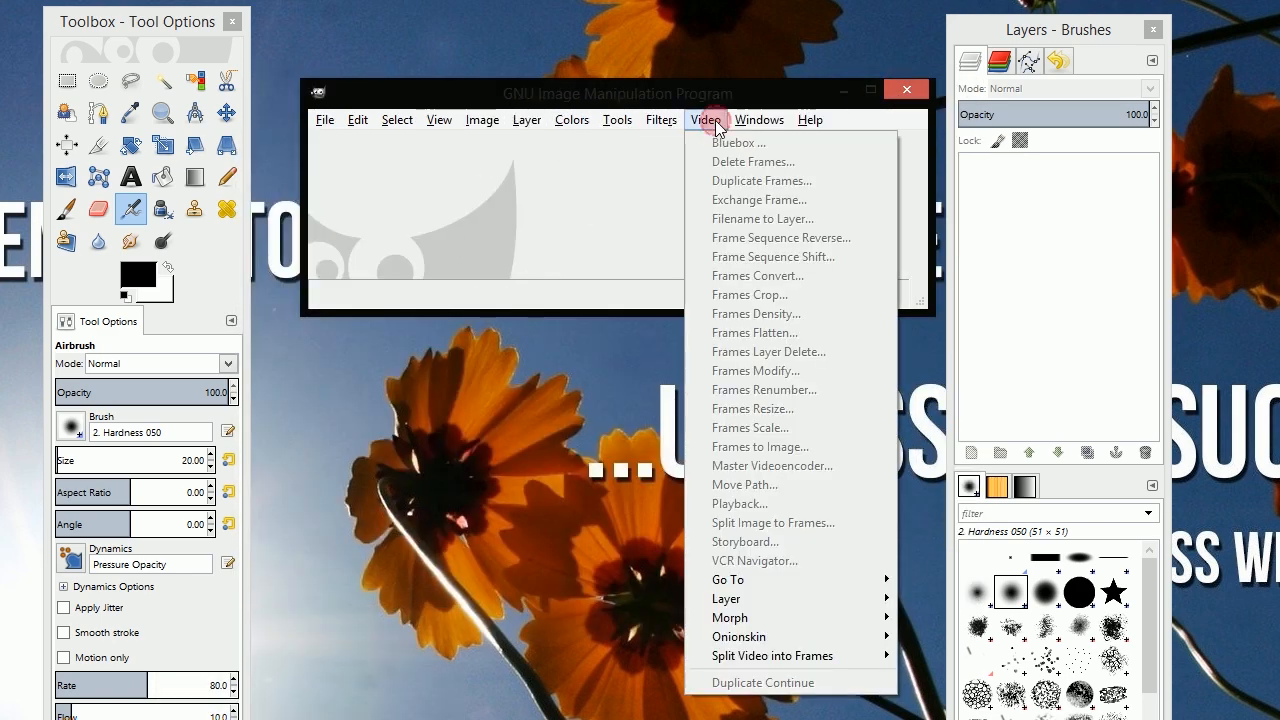
{"action": "mouse_move", "coordinate": [772, 656]}
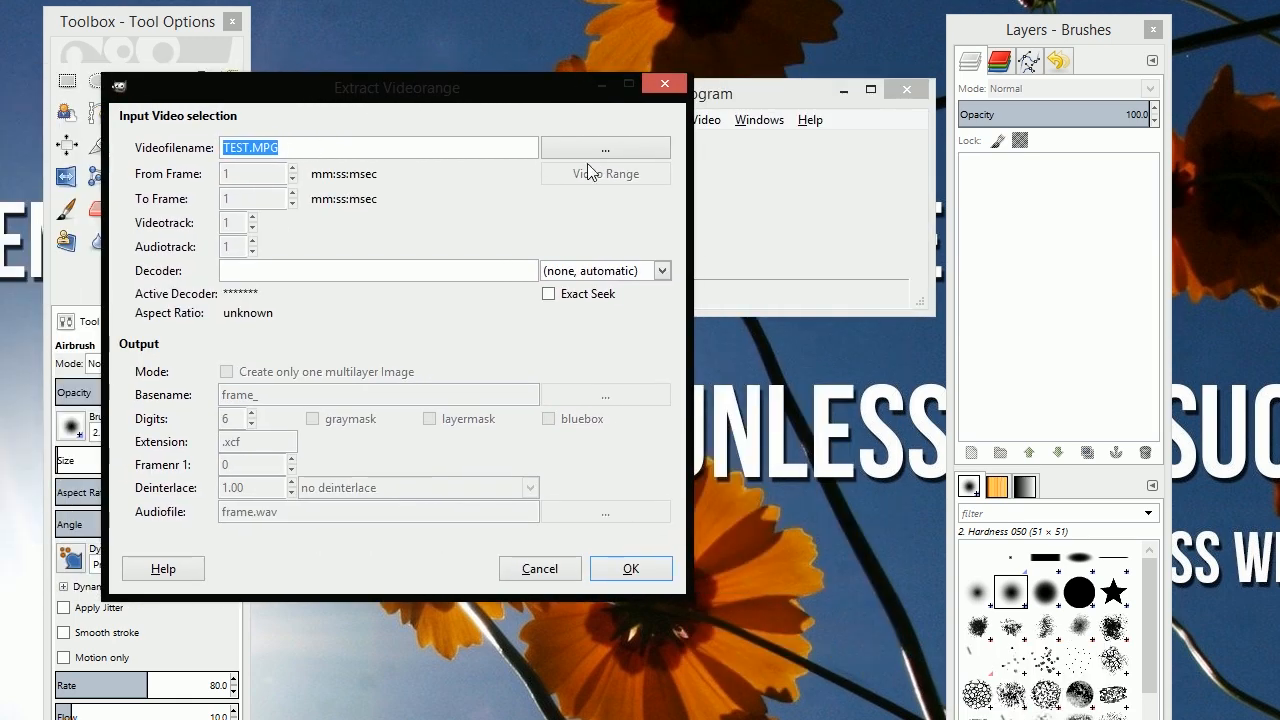
{"action": "mouse_move", "coordinate": [604, 148]}
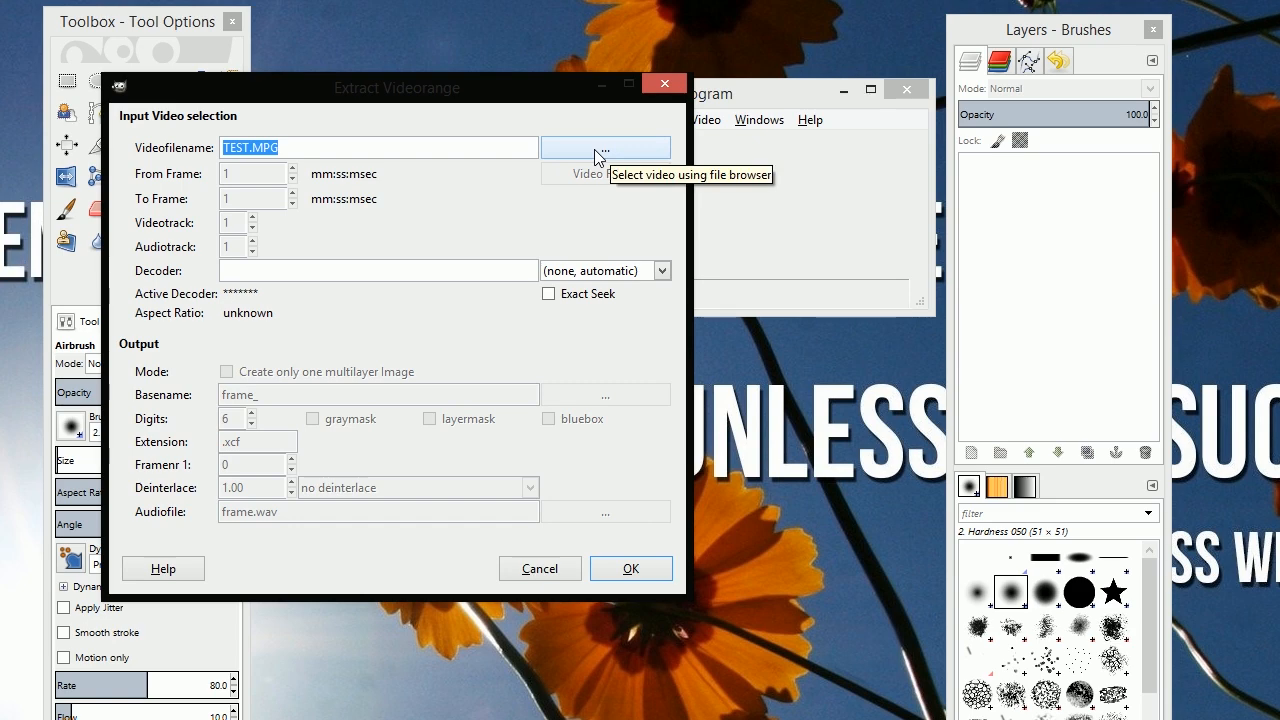
{"action": "left_click", "coordinate": [604, 148]}
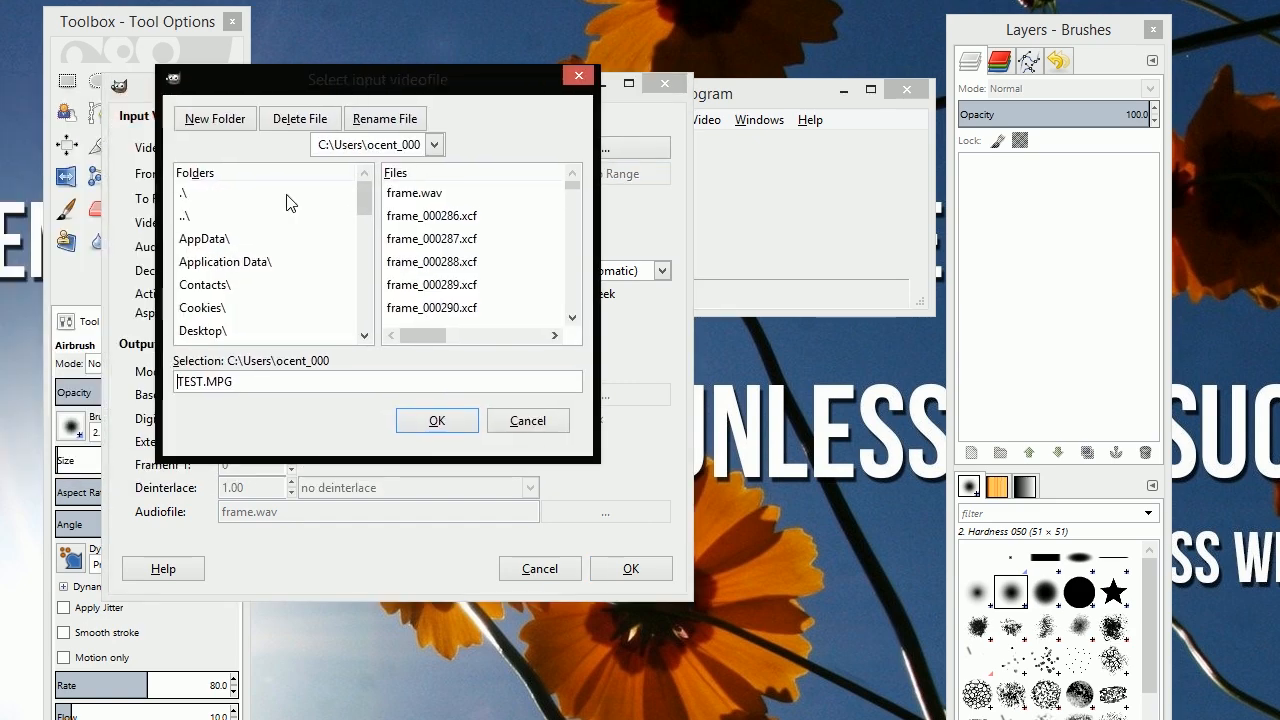
Step: Select the vlc-record file in the Videos folder as the input video
{"action": "left_click", "coordinate": [224, 260]}
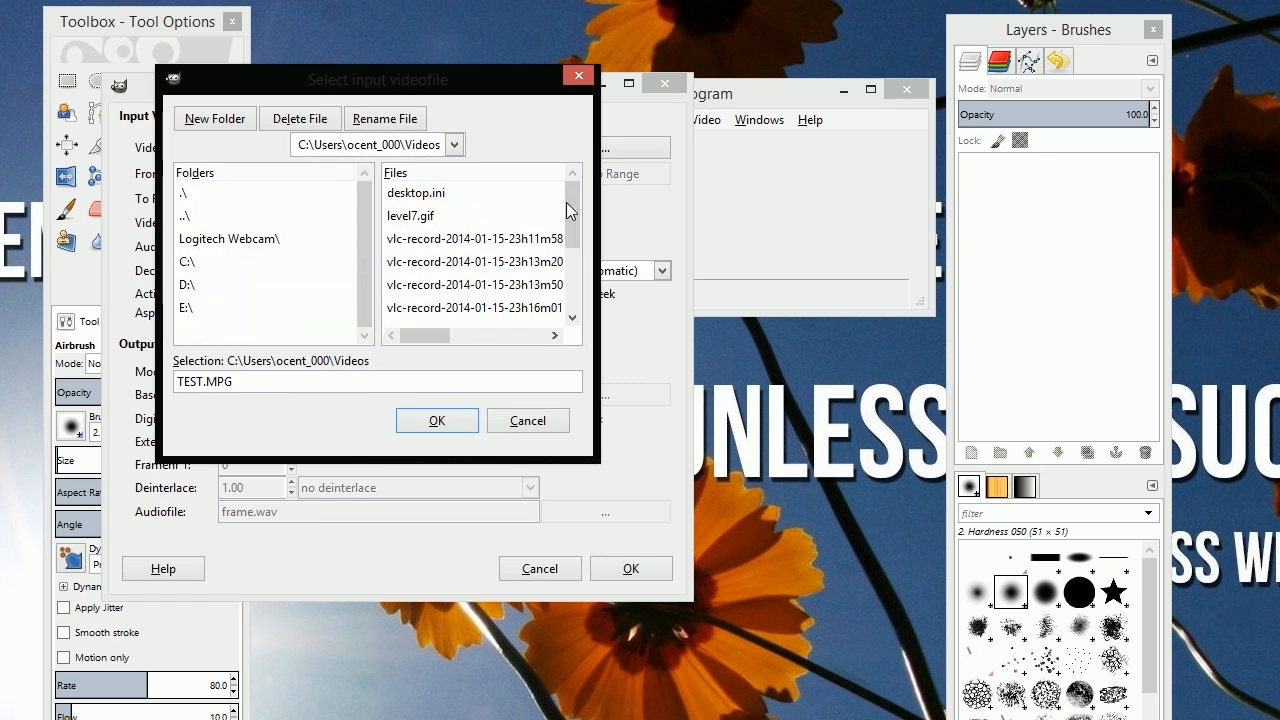
{"action": "left_click", "coordinate": [472, 314]}
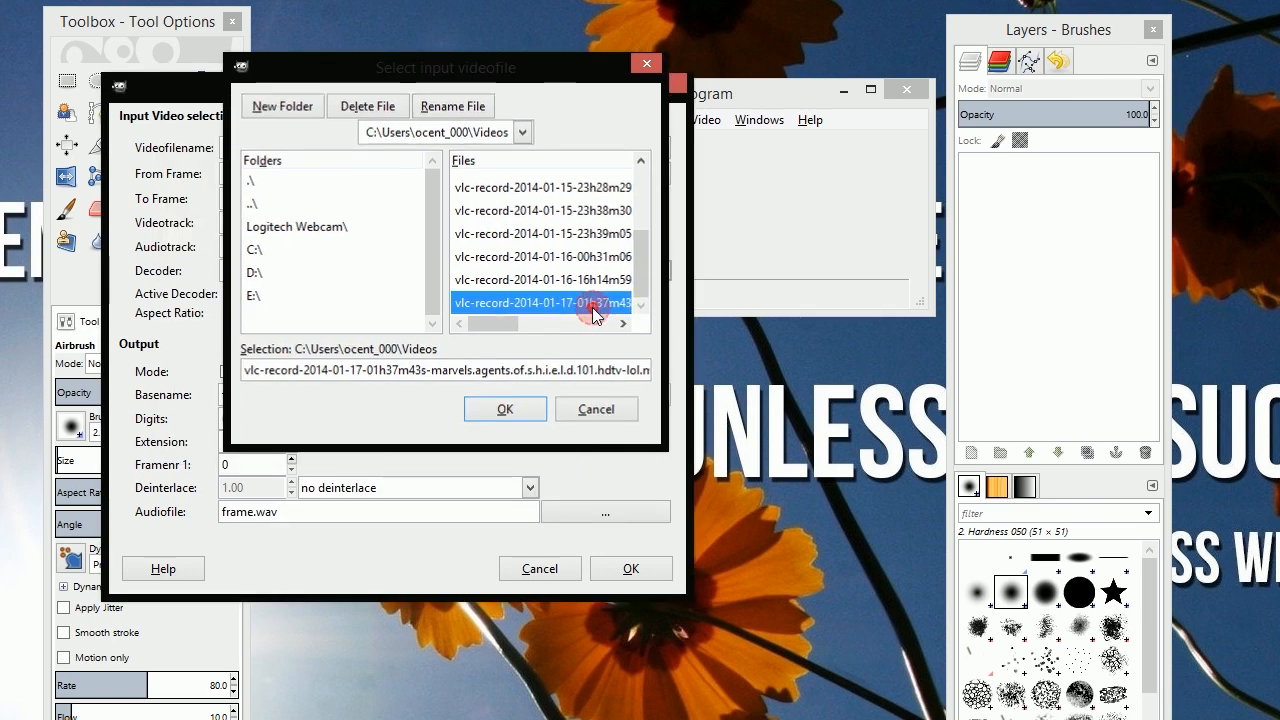
Step: Confirm the clip and scrub its preview to settle on the frame range 286 to 408
{"action": "left_click", "coordinate": [504, 408]}
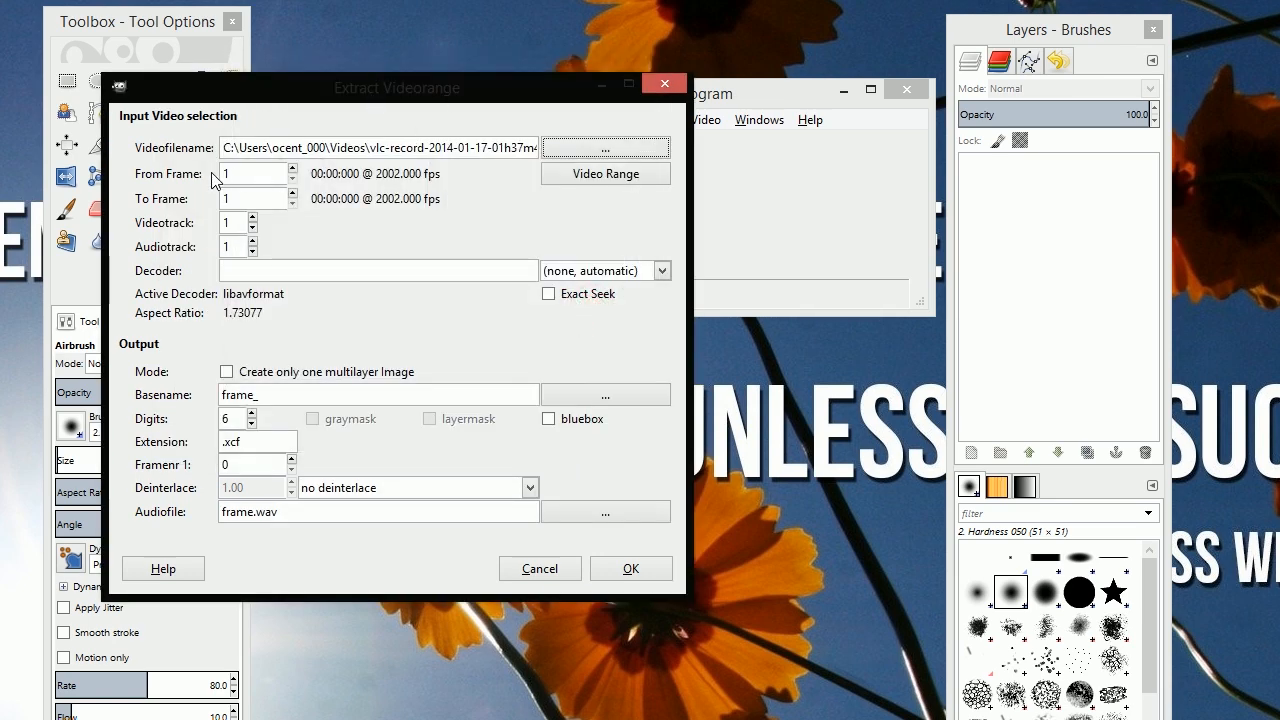
{"action": "mouse_move", "coordinate": [210, 192]}
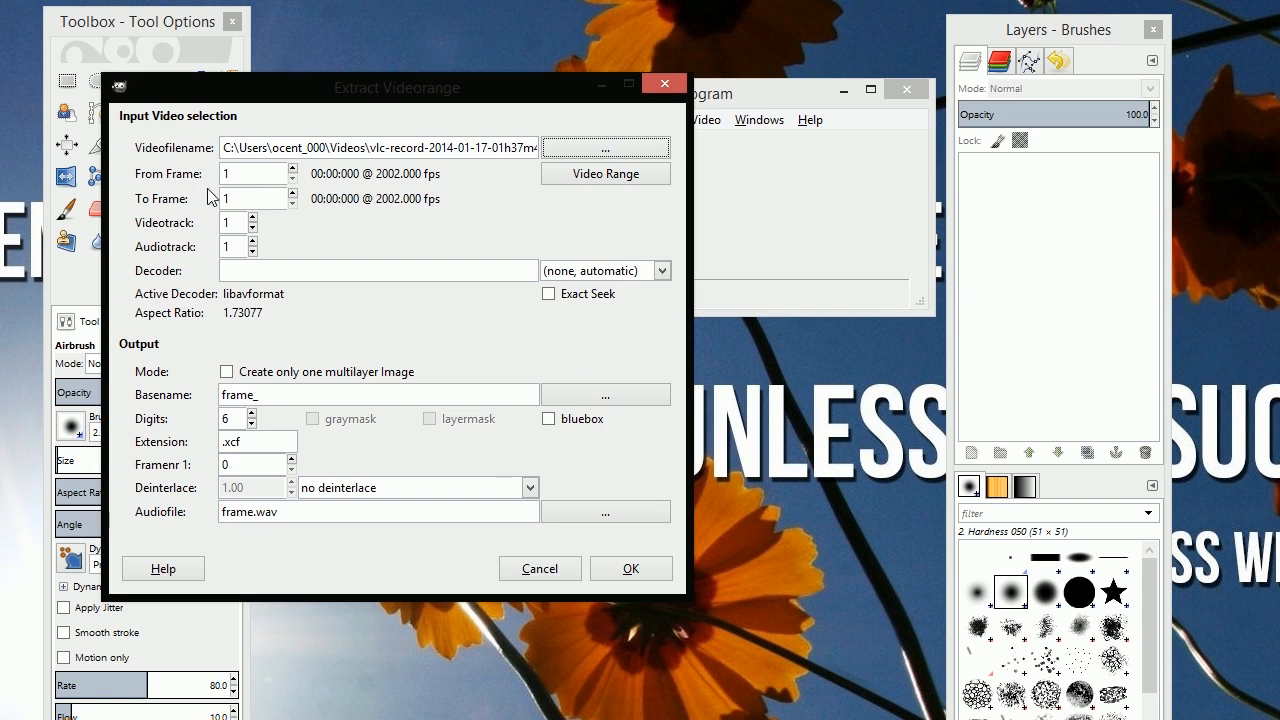
{"action": "mouse_move", "coordinate": [624, 200]}
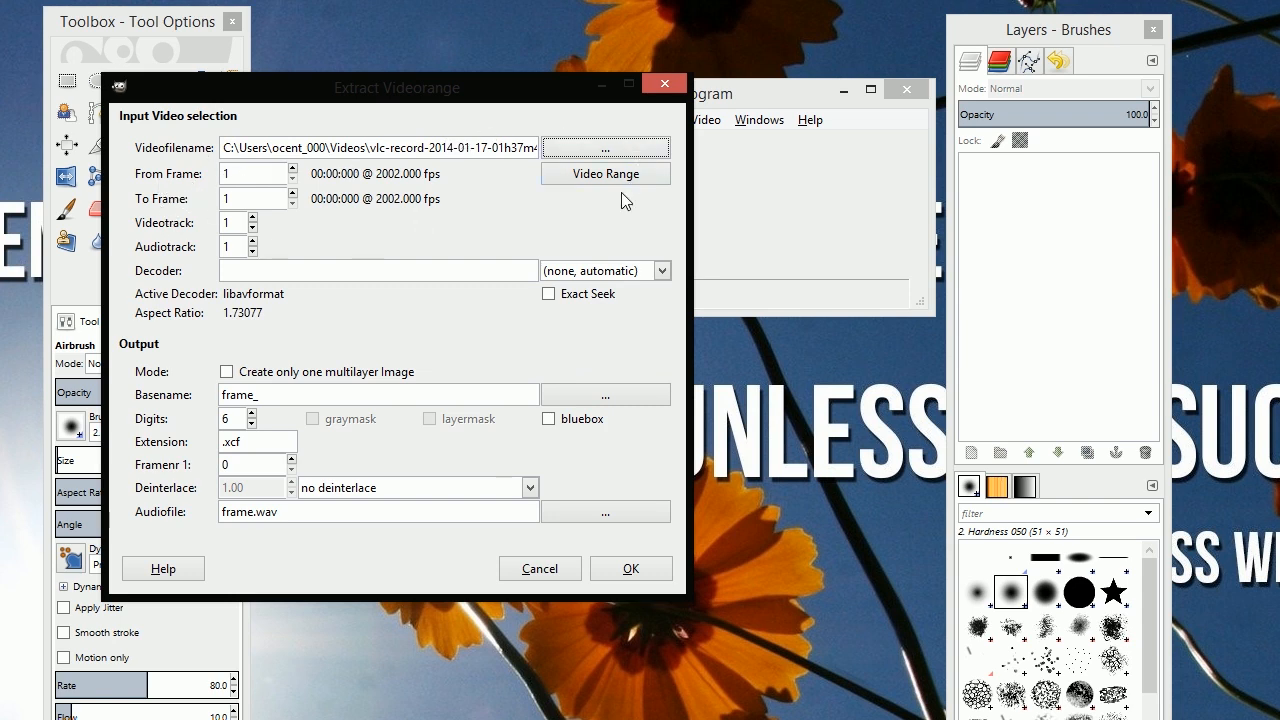
{"action": "left_click", "coordinate": [604, 172]}
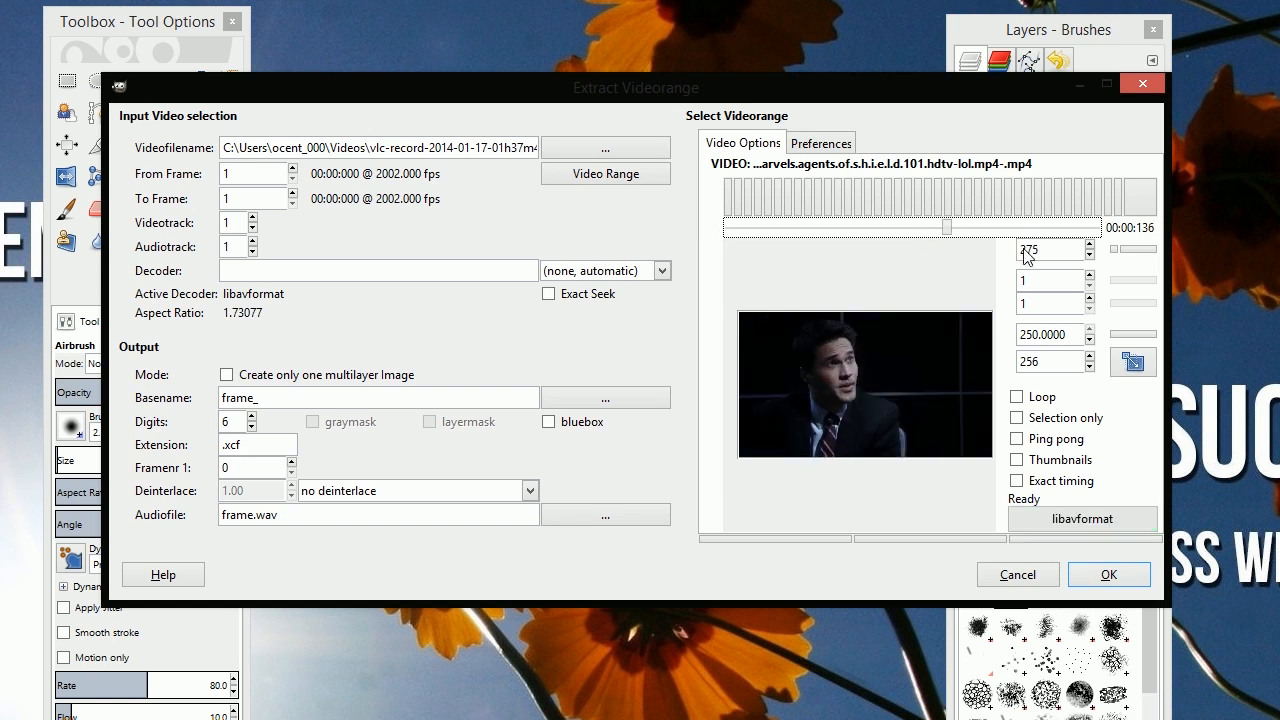
{"action": "left_click", "coordinate": [1078, 244]}
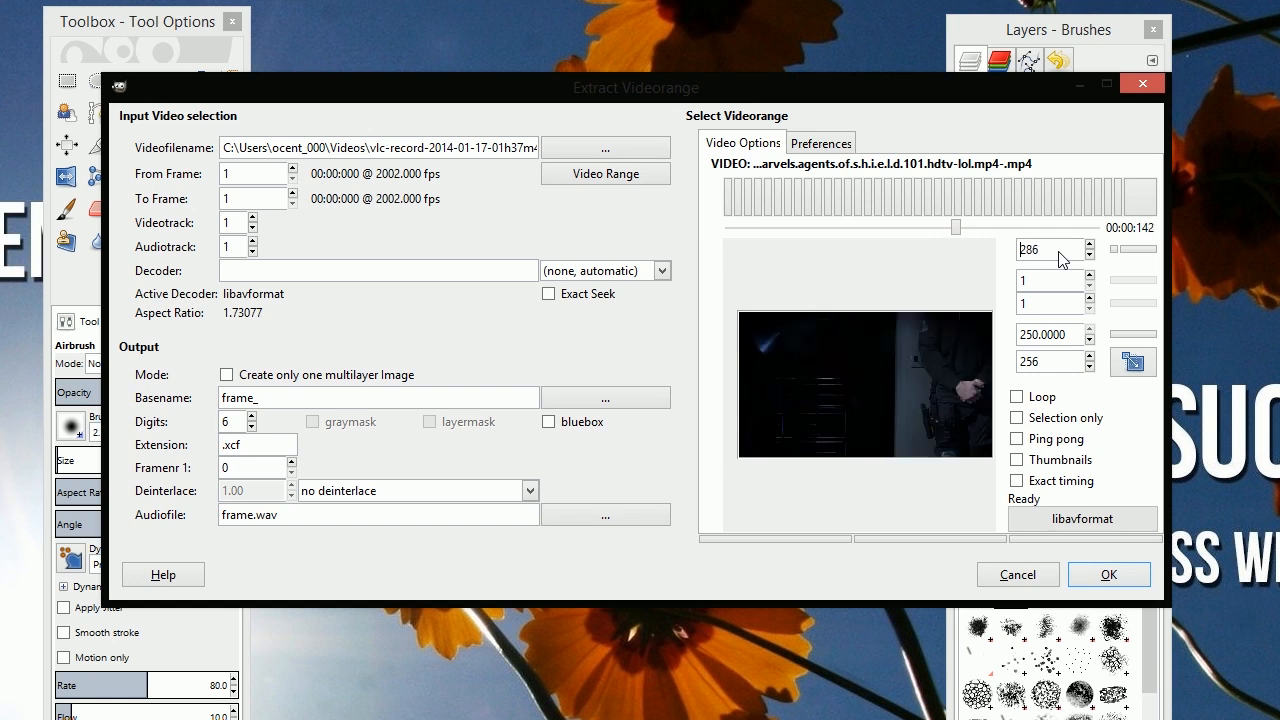
{"action": "left_click", "coordinate": [1080, 254]}
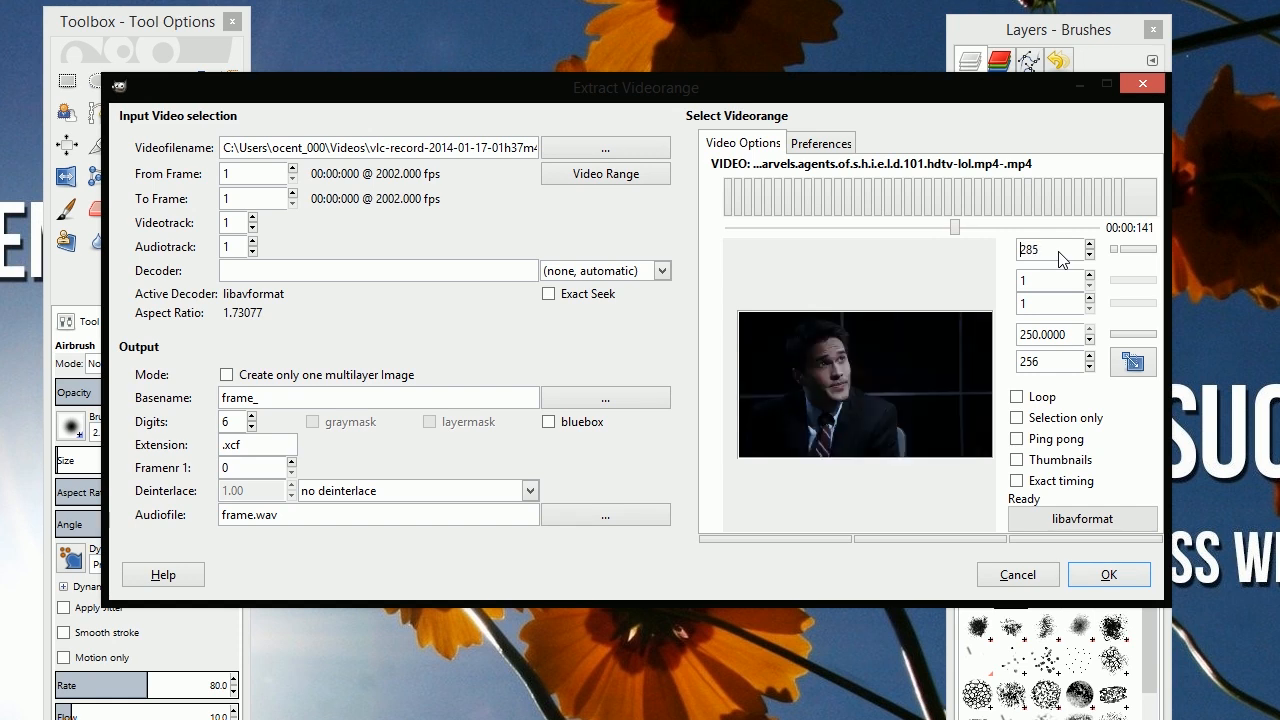
{"action": "left_click", "coordinate": [1076, 244]}
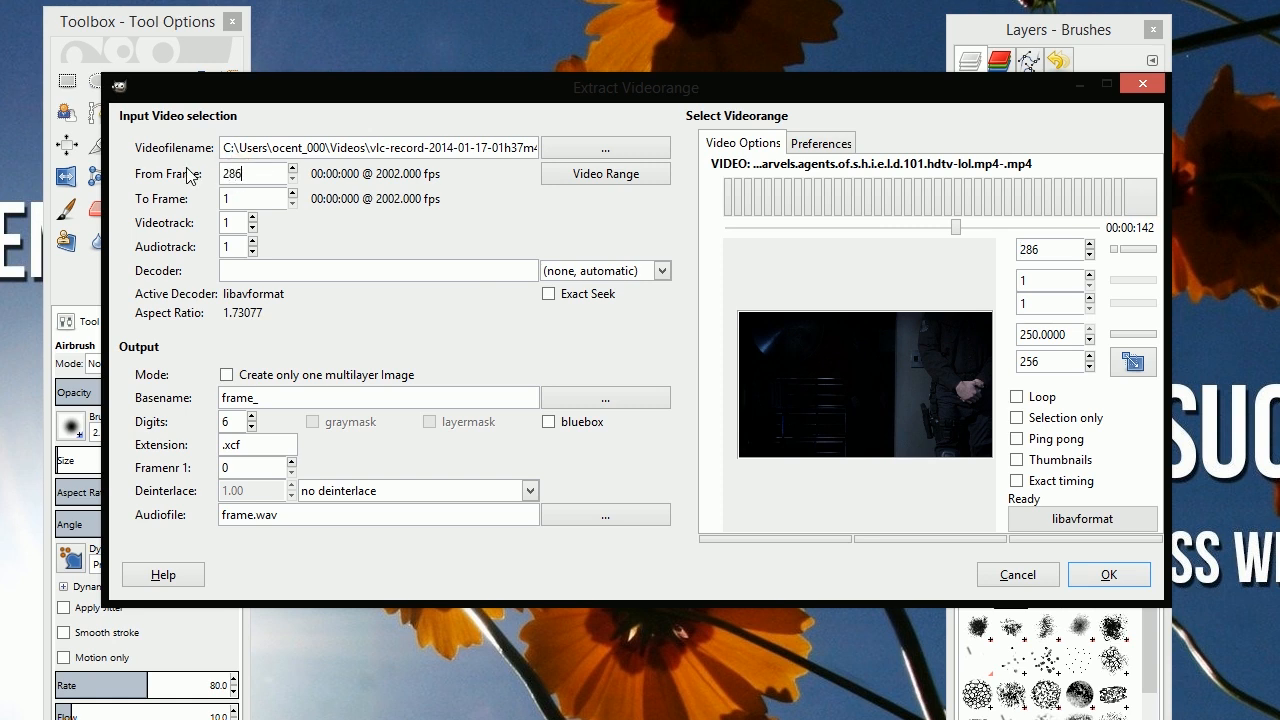
{"action": "mouse_move", "coordinate": [190, 188]}
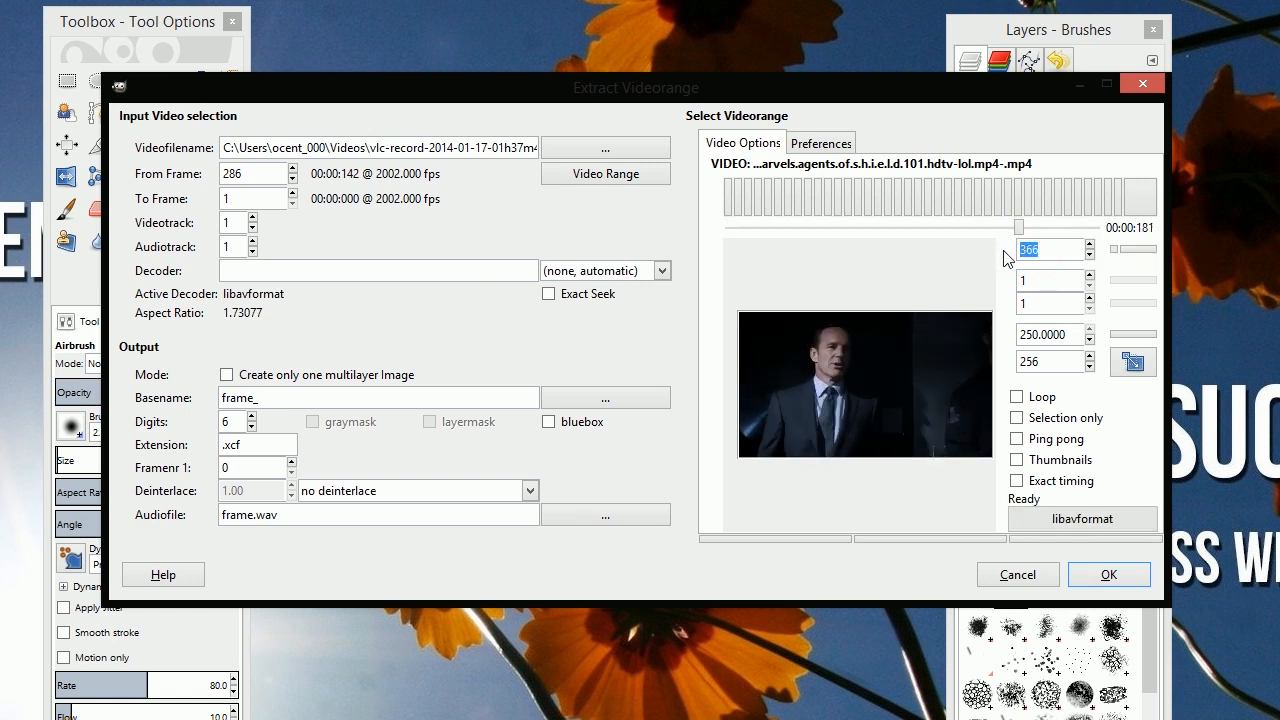
{"action": "left_click", "coordinate": [1078, 244]}
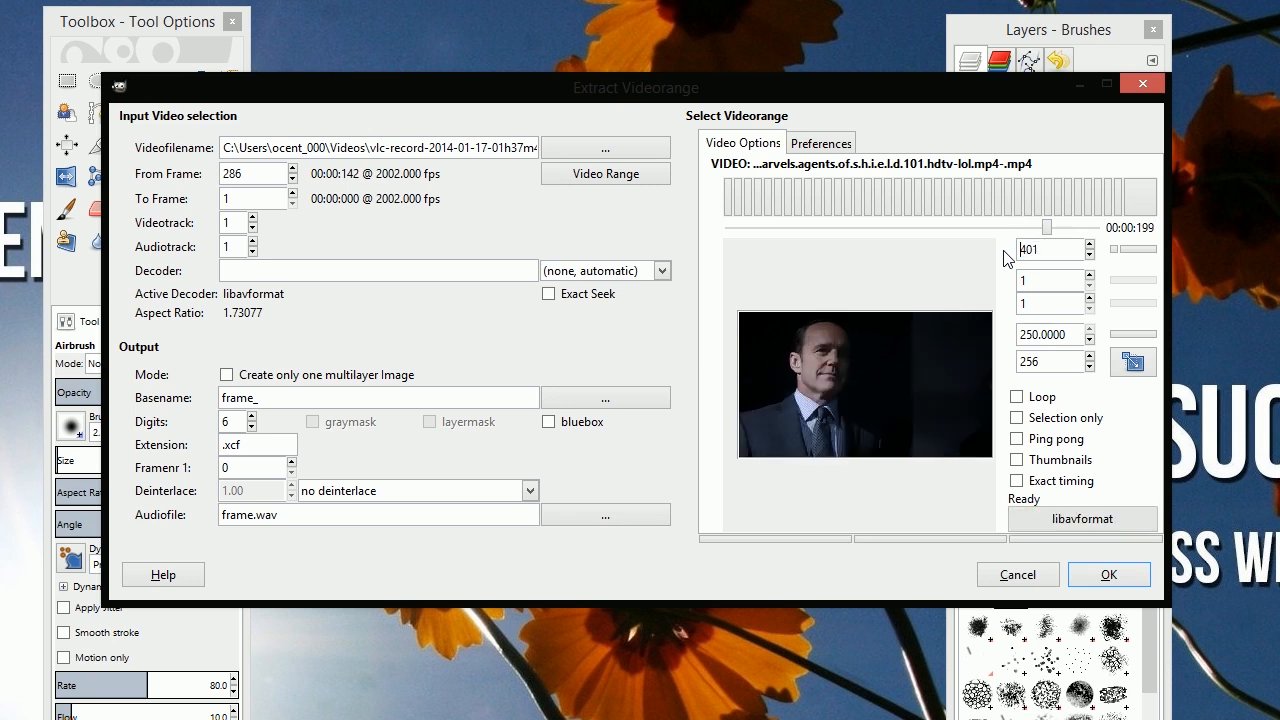
{"action": "left_click", "coordinate": [1084, 244]}
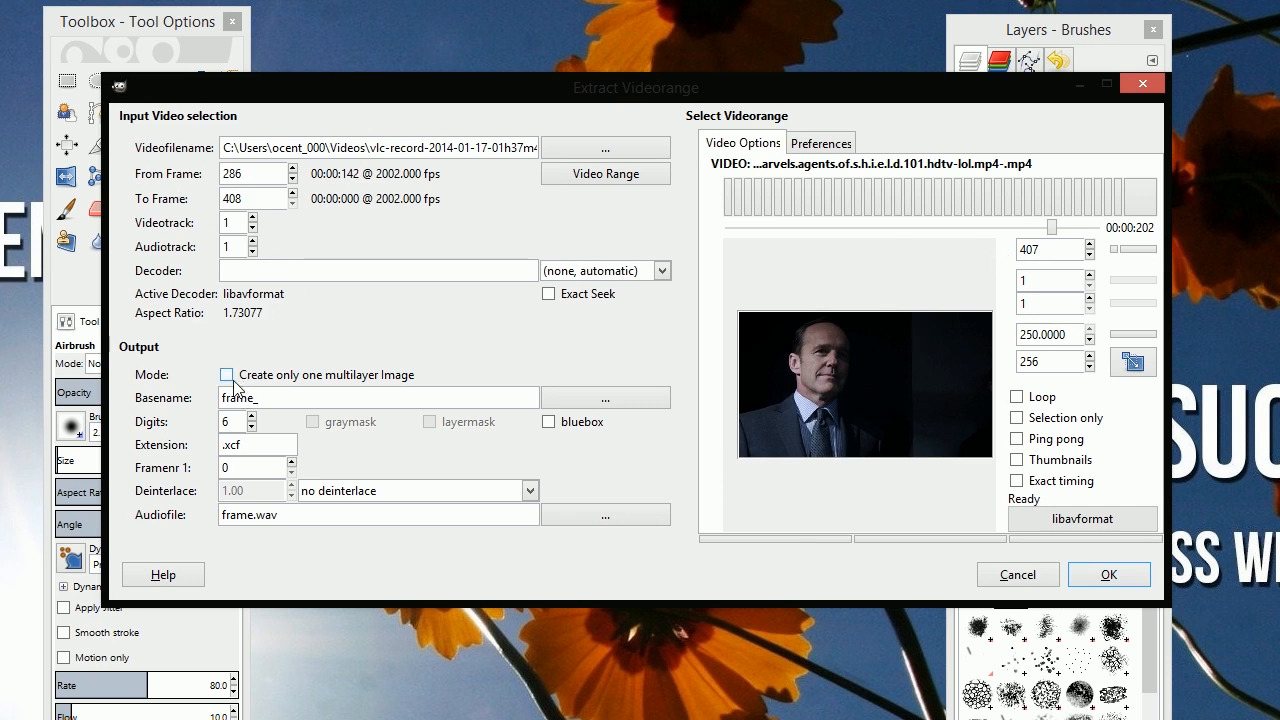
Step: Extract frames 286-408 as a single multilayer image, one layer per frame
{"action": "left_click", "coordinate": [228, 374]}
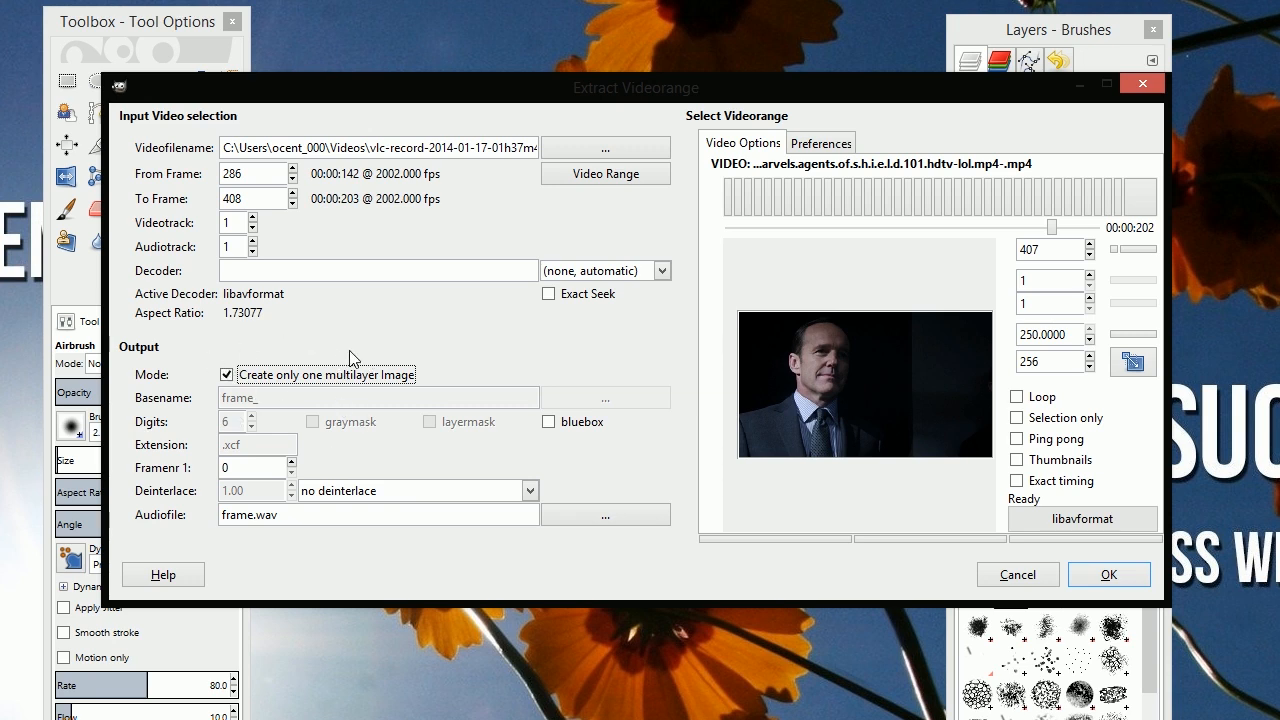
{"action": "mouse_move", "coordinate": [396, 110]}
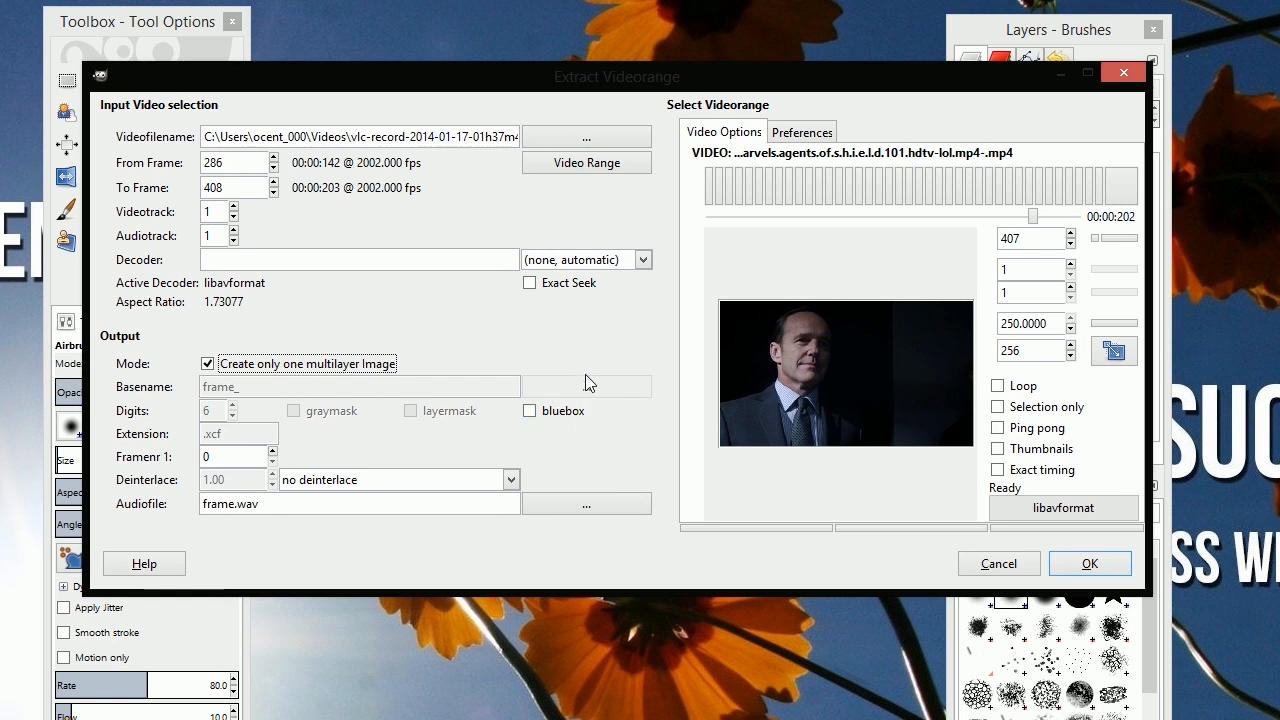
{"action": "mouse_move", "coordinate": [882, 378]}
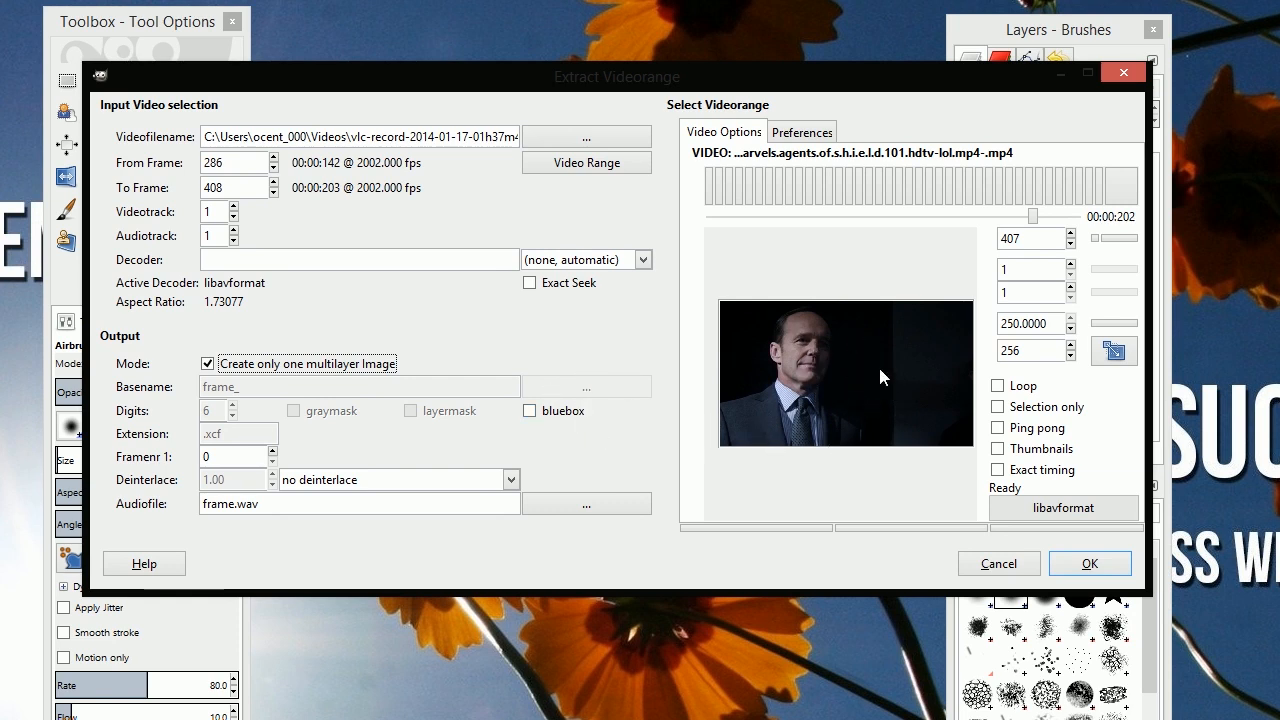
{"action": "mouse_move", "coordinate": [638, 350]}
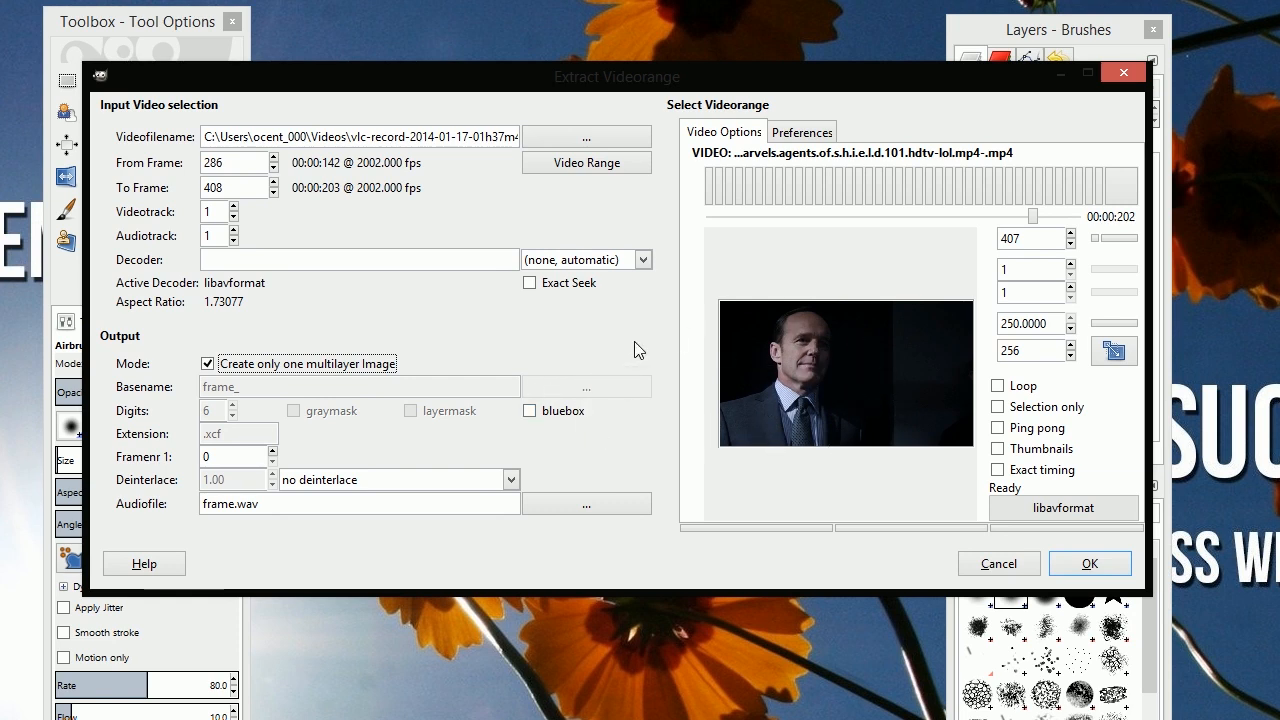
{"action": "mouse_move", "coordinate": [568, 544]}
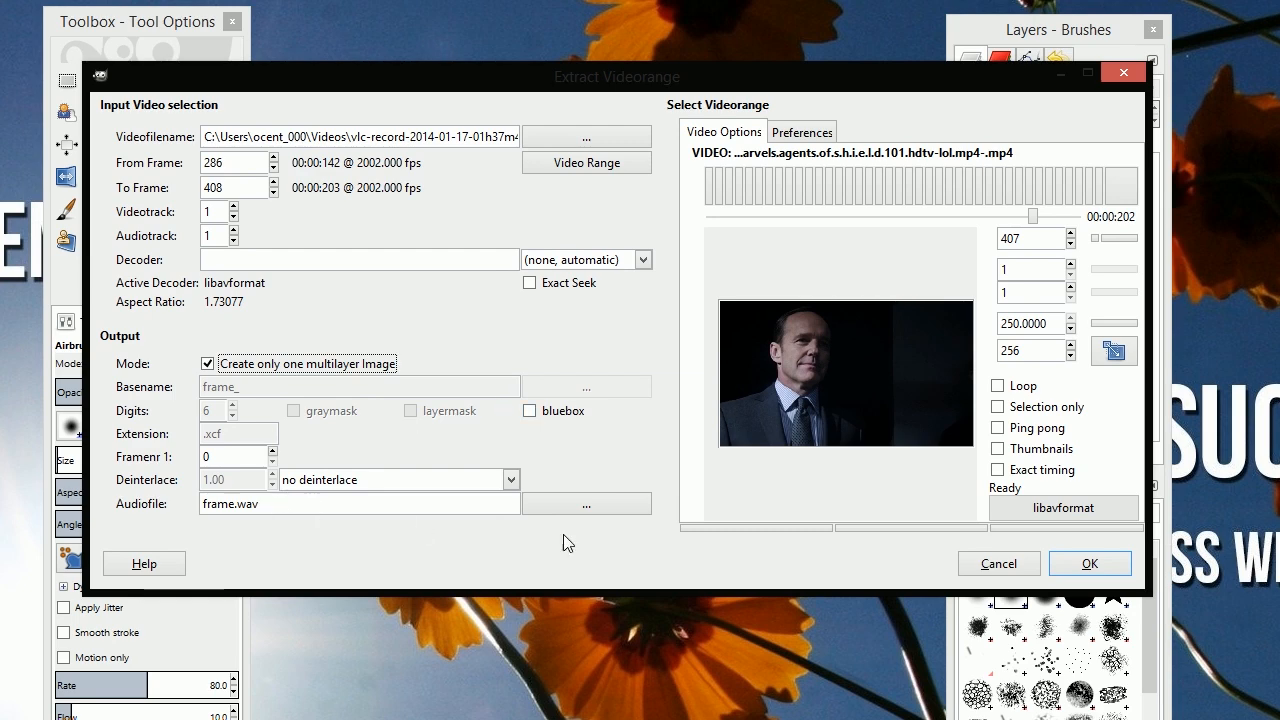
{"action": "mouse_move", "coordinate": [1090, 564]}
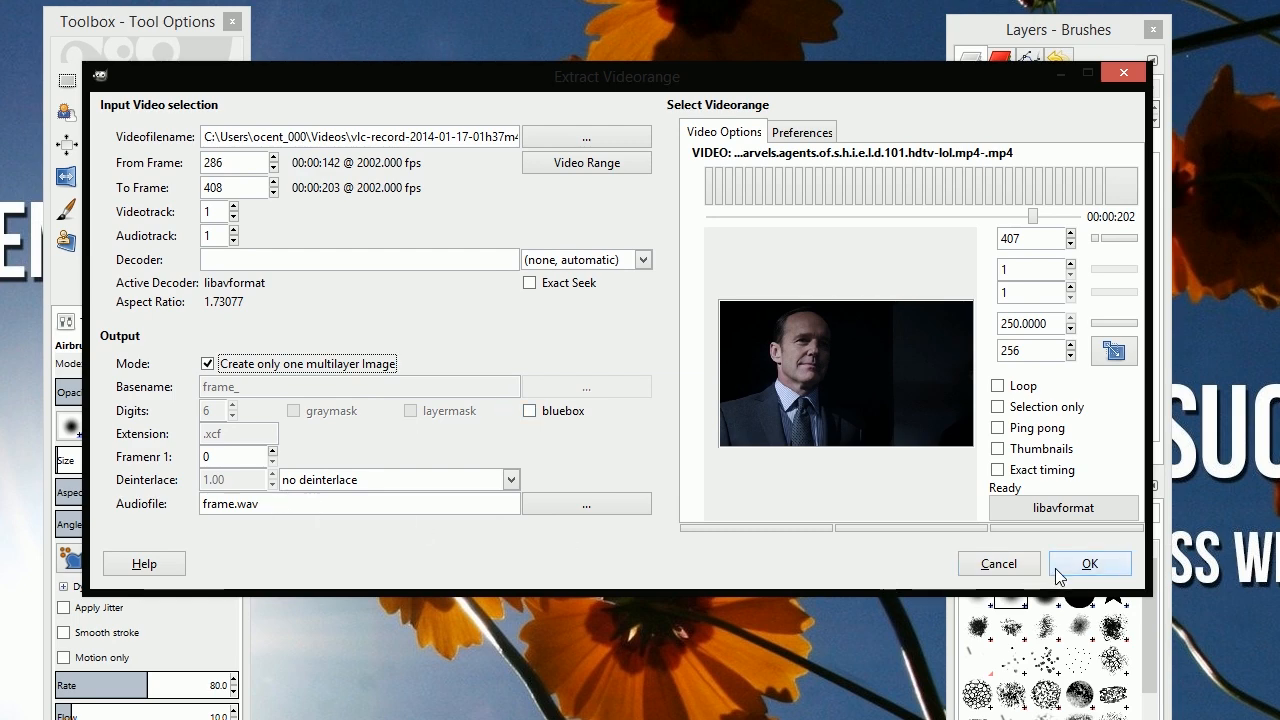
{"action": "left_click", "coordinate": [1088, 564]}
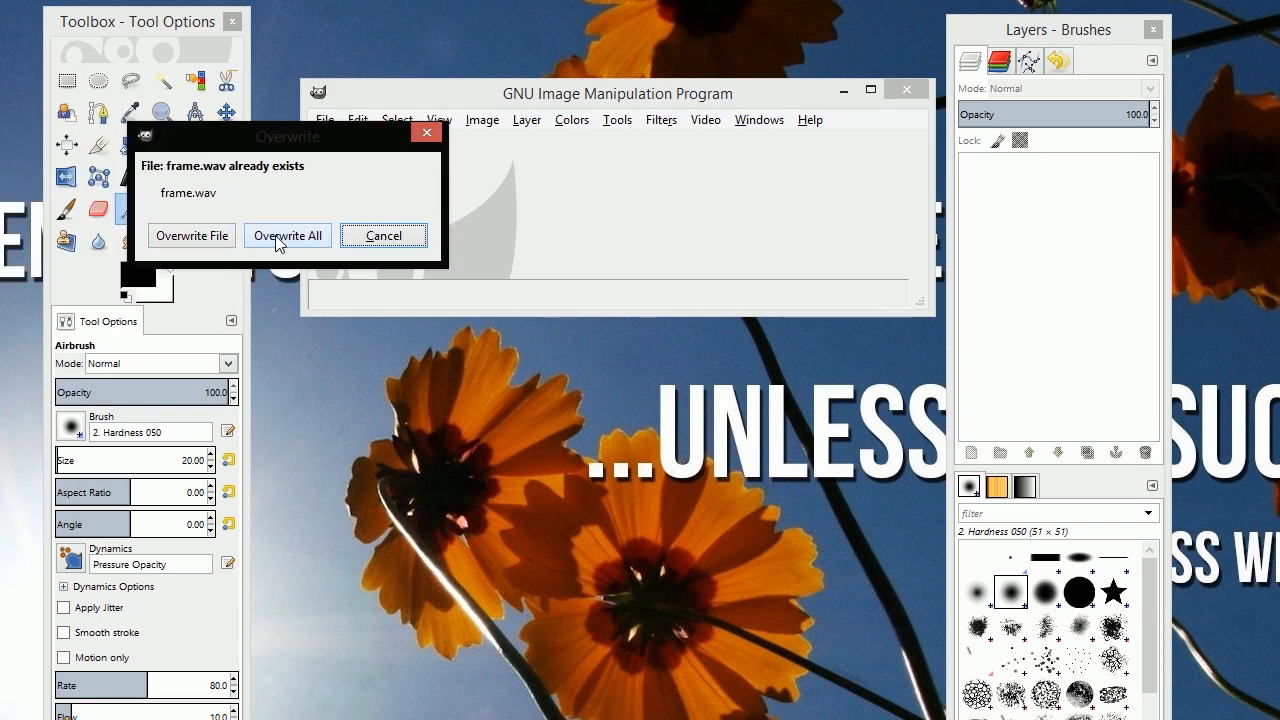
Step: Overwrite the existing frame.wav so the frames load as a layered image
{"action": "left_click", "coordinate": [288, 236]}
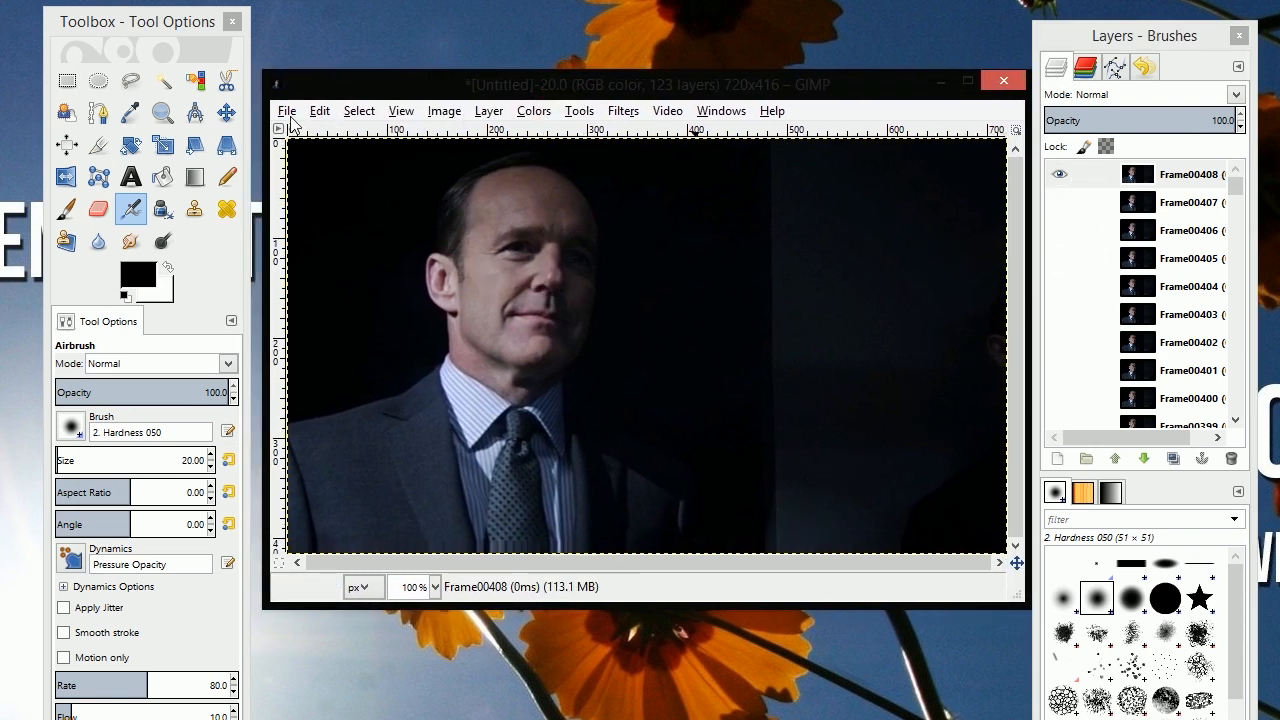
{"action": "mouse_move", "coordinate": [744, 204]}
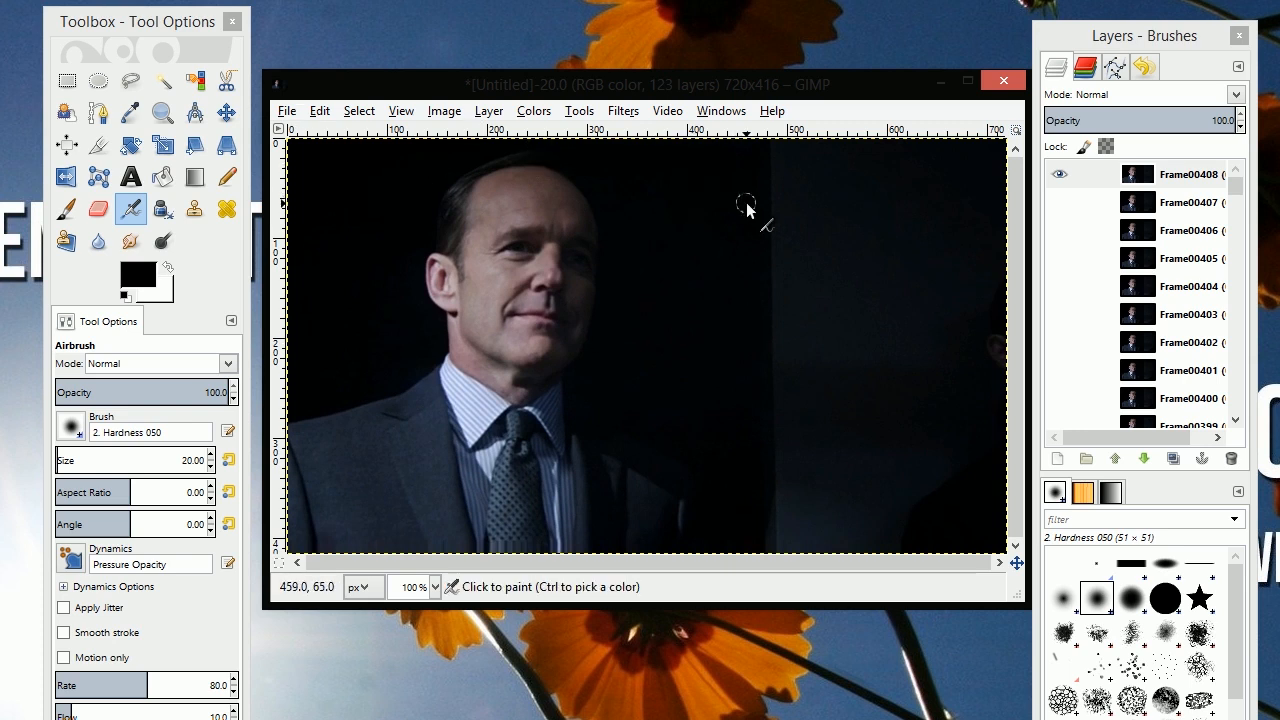
{"action": "mouse_move", "coordinate": [356, 210]}
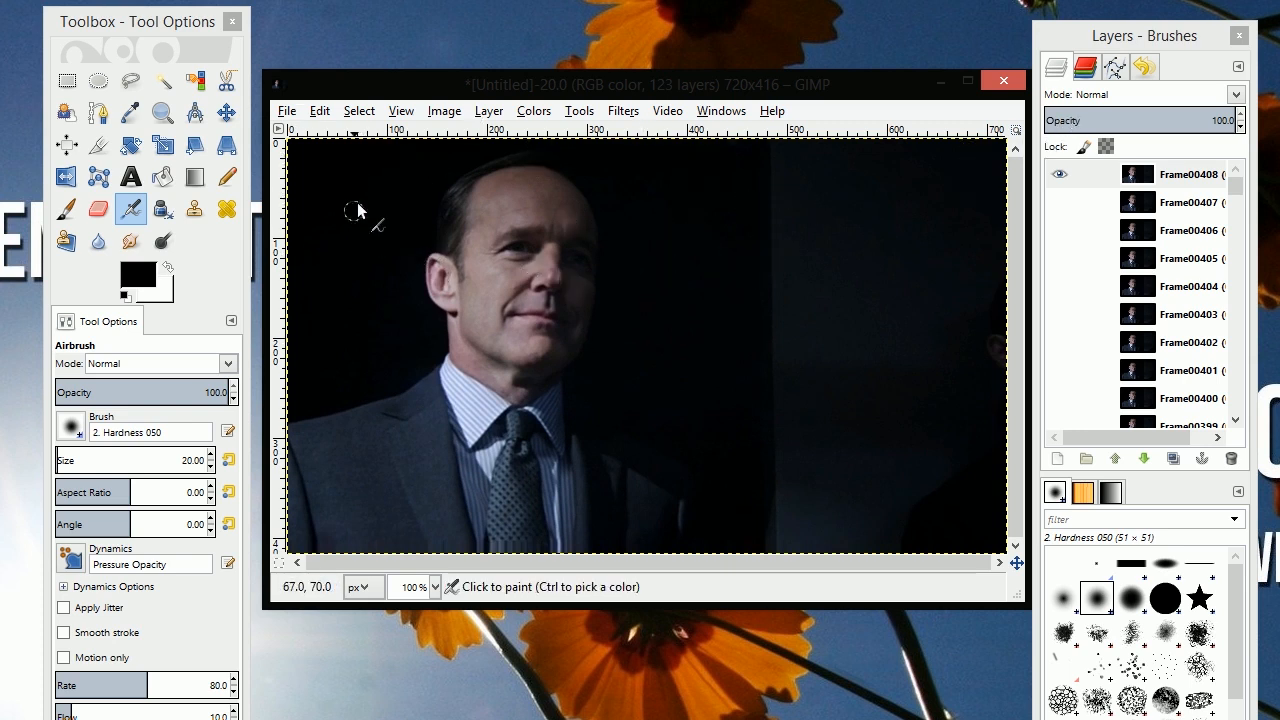
{"action": "mouse_move", "coordinate": [610, 240]}
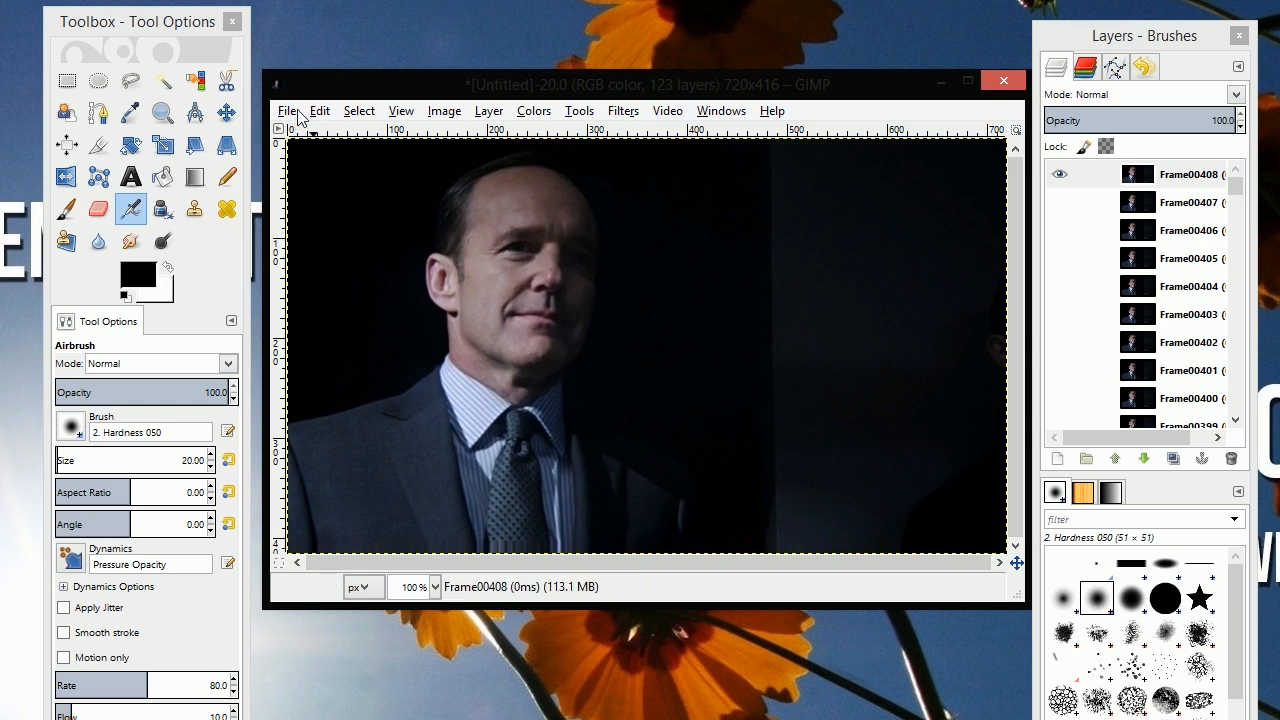
{"action": "left_click", "coordinate": [288, 110]}
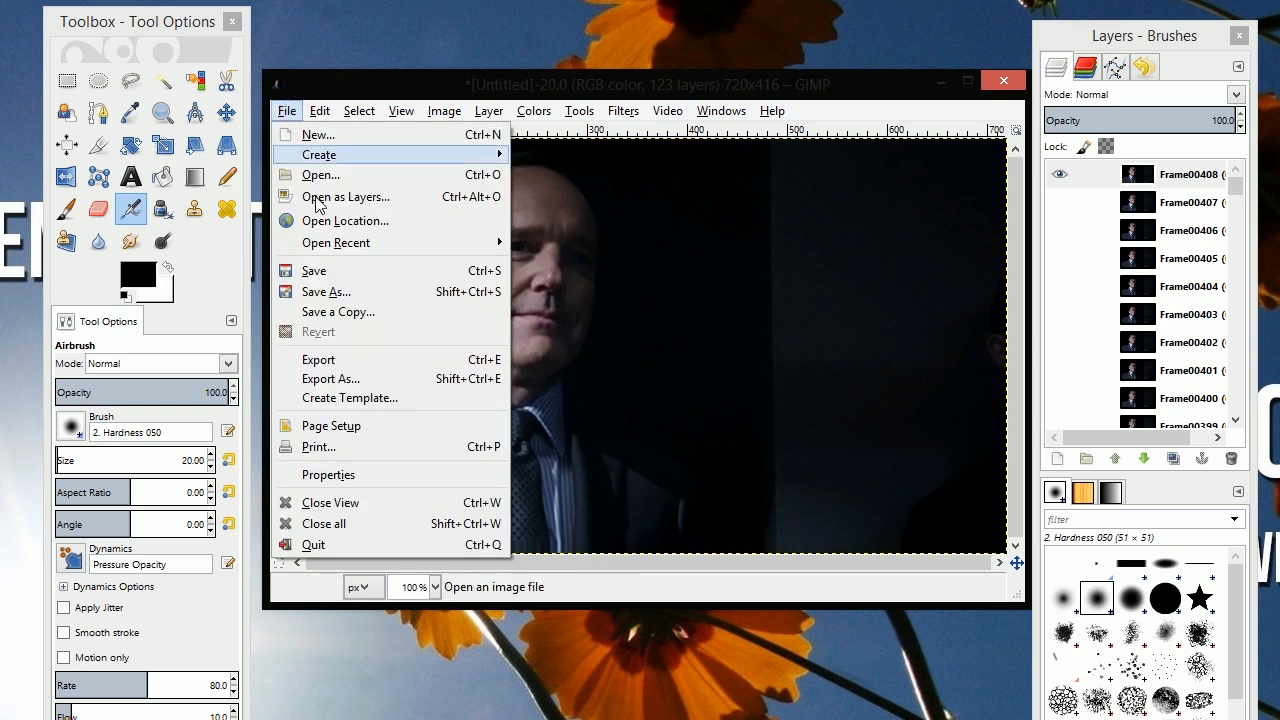
Step: Export the layered image to Pictures as level7even.gif, reaching the GIF options
{"action": "left_click", "coordinate": [330, 378]}
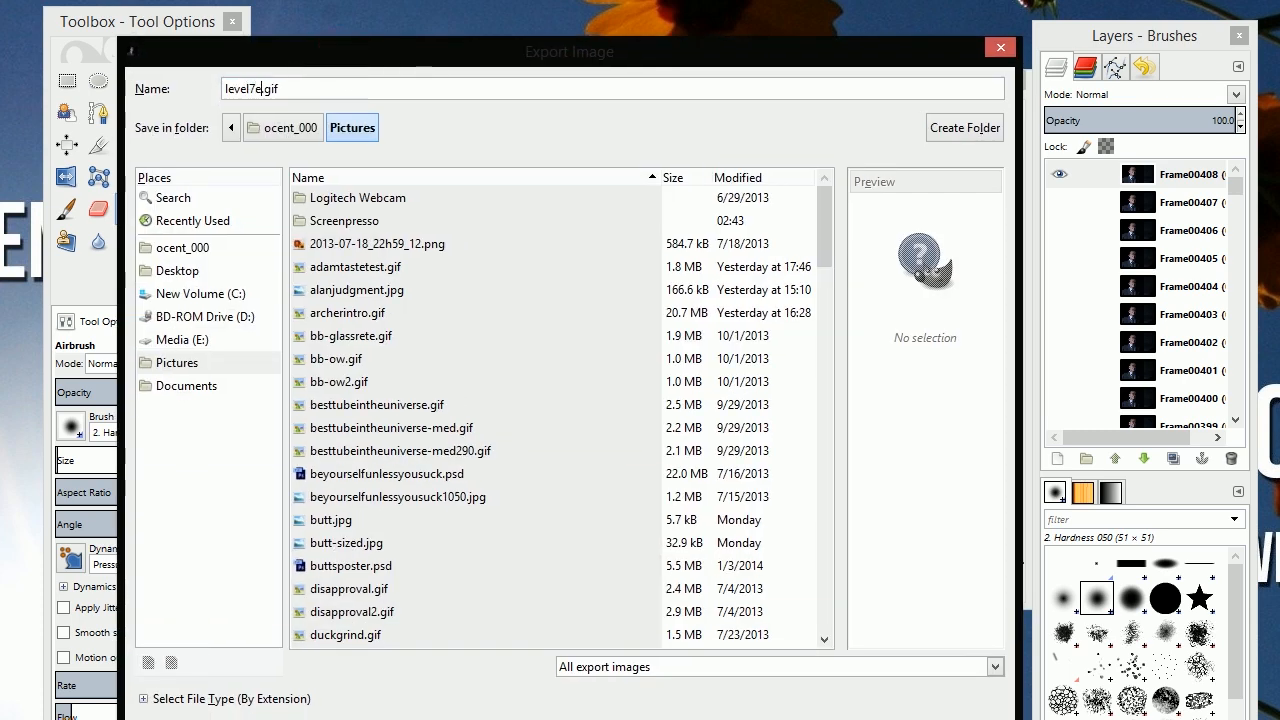
{"action": "type", "text": "ven"}
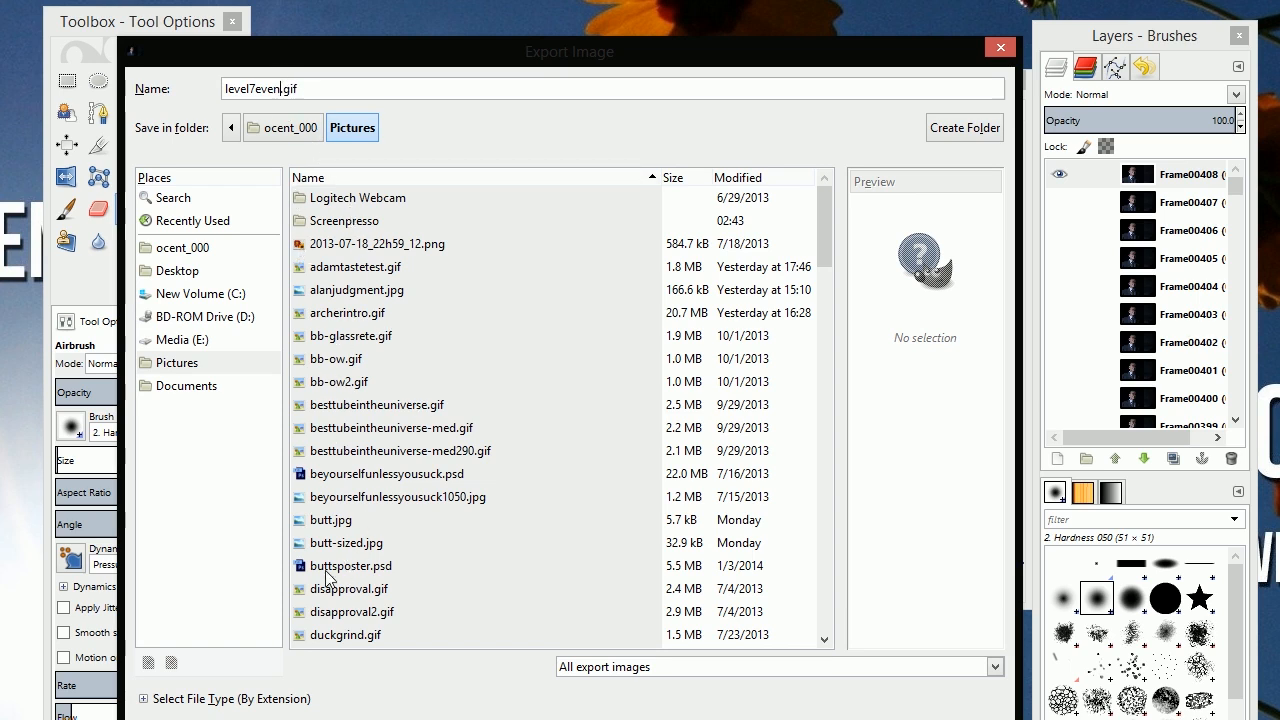
{"action": "mouse_move", "coordinate": [684, 176]}
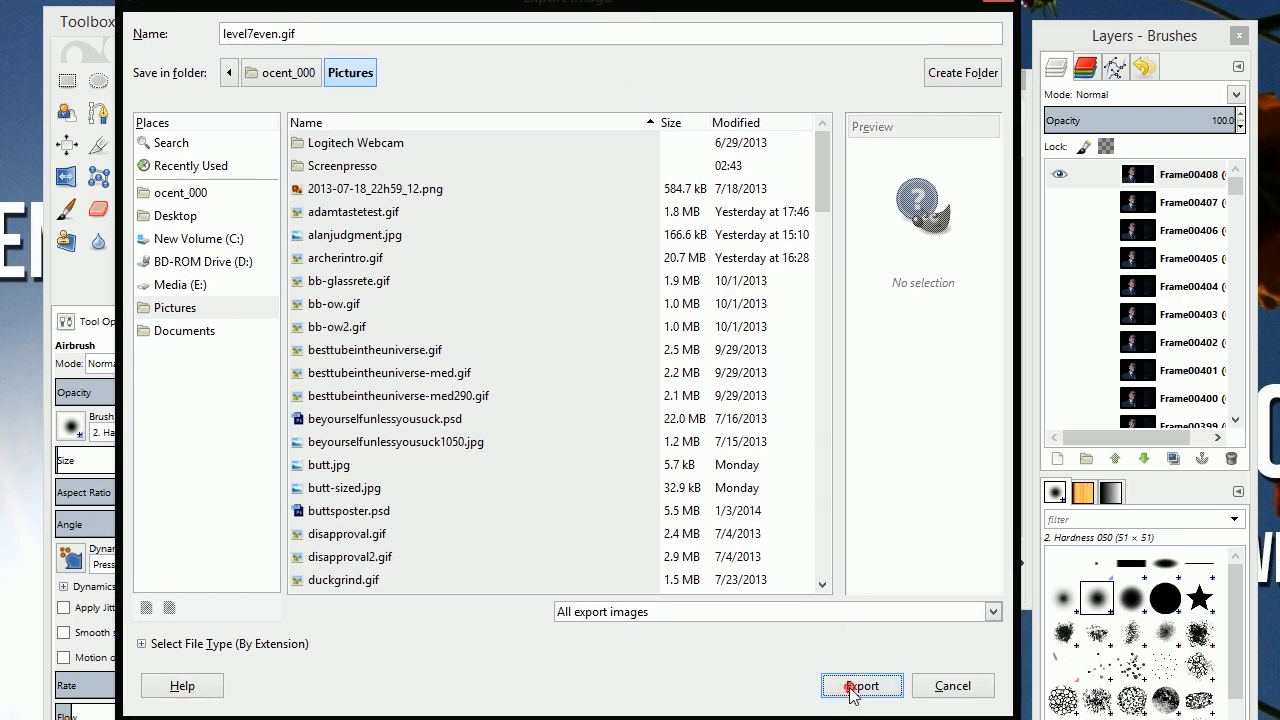
{"action": "left_click", "coordinate": [860, 686]}
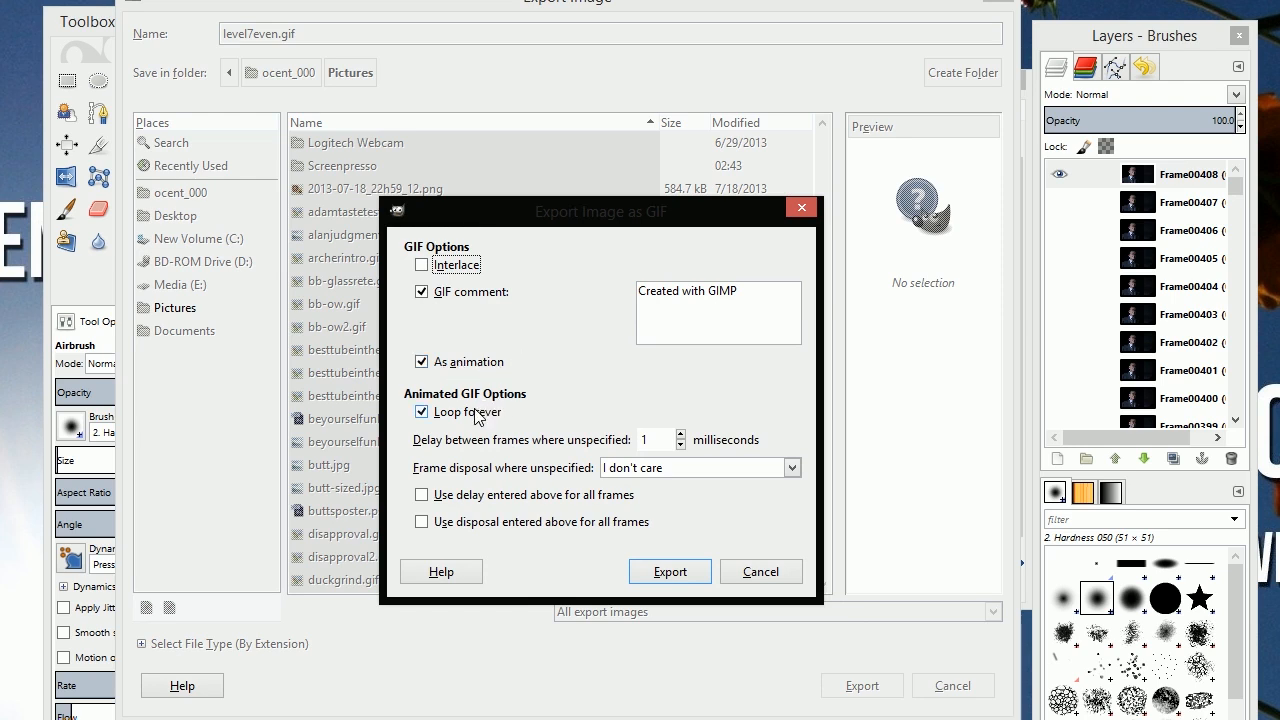
{"action": "mouse_move", "coordinate": [528, 404]}
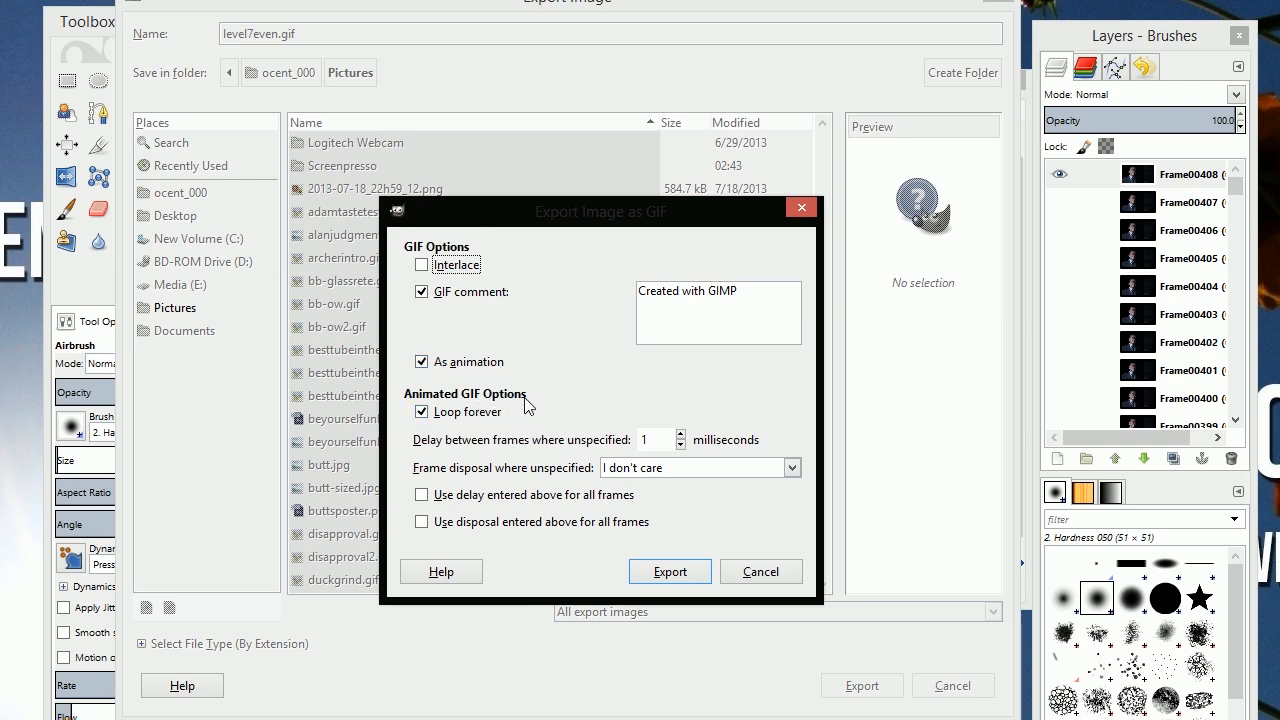
{"action": "mouse_move", "coordinate": [640, 376]}
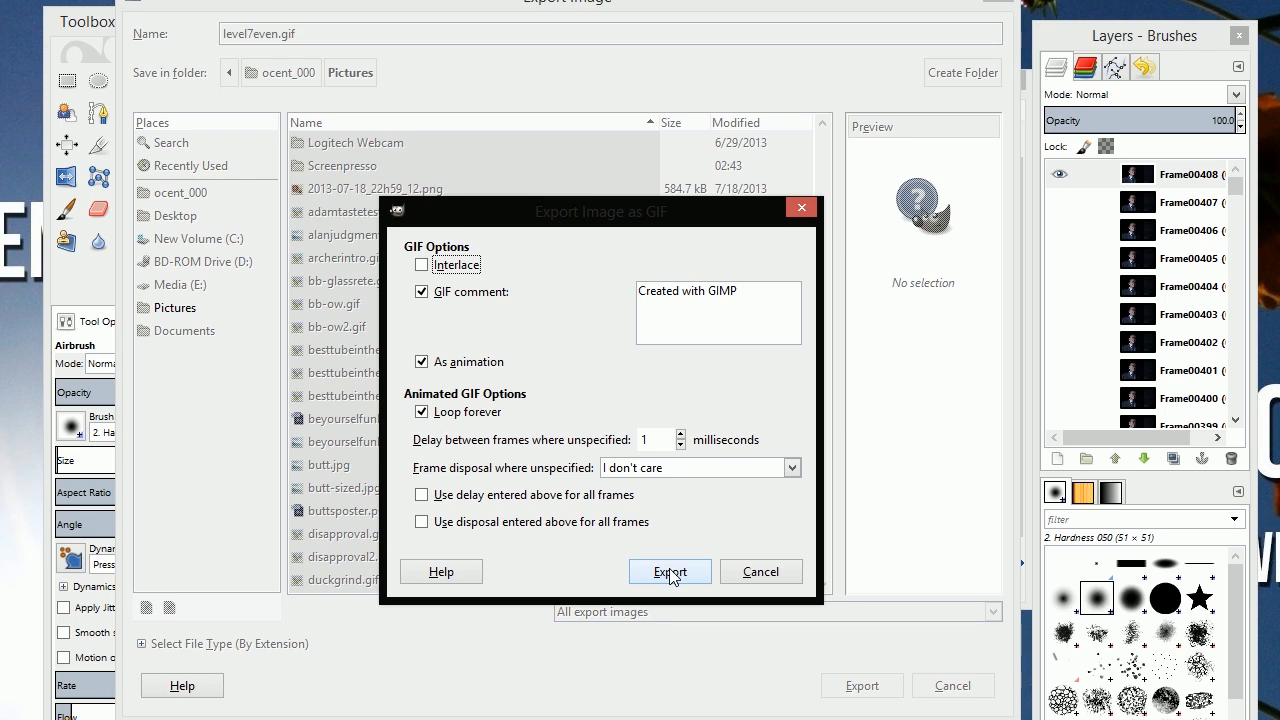
Step: Export the GIF as an animation set to loop forever
{"action": "left_click", "coordinate": [668, 572]}
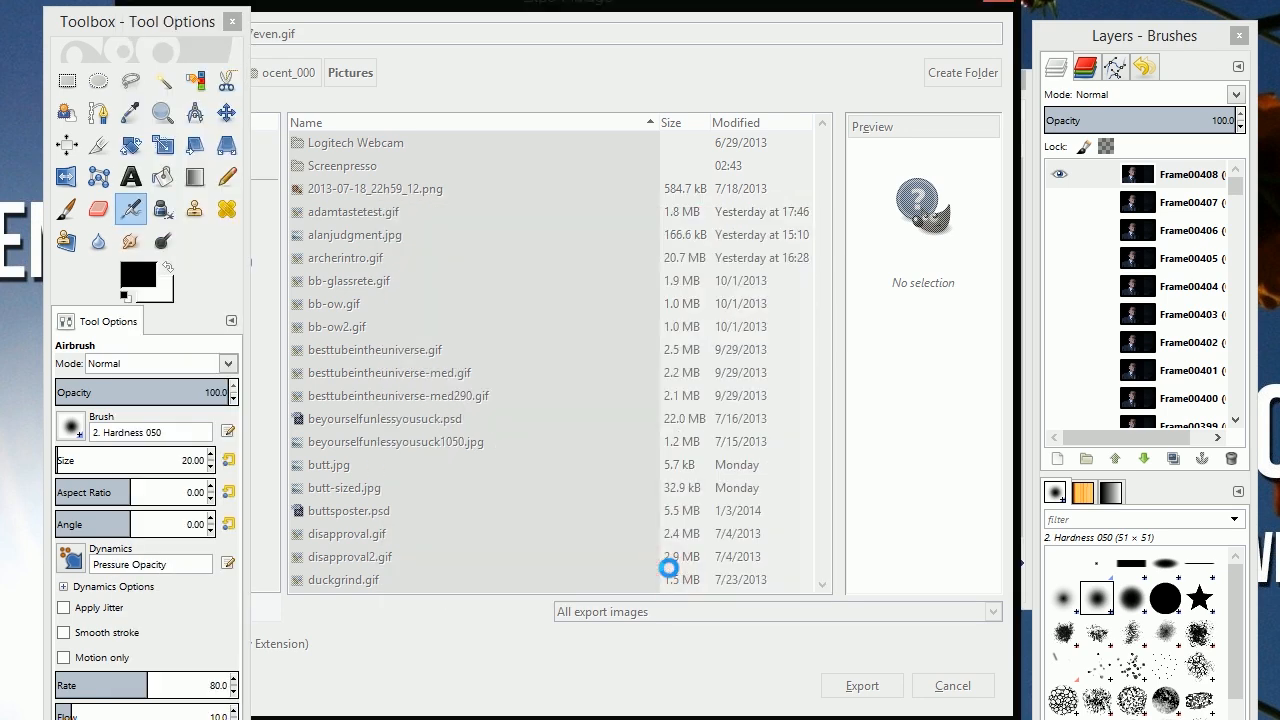
{"action": "mouse_move", "coordinate": [432, 180]}
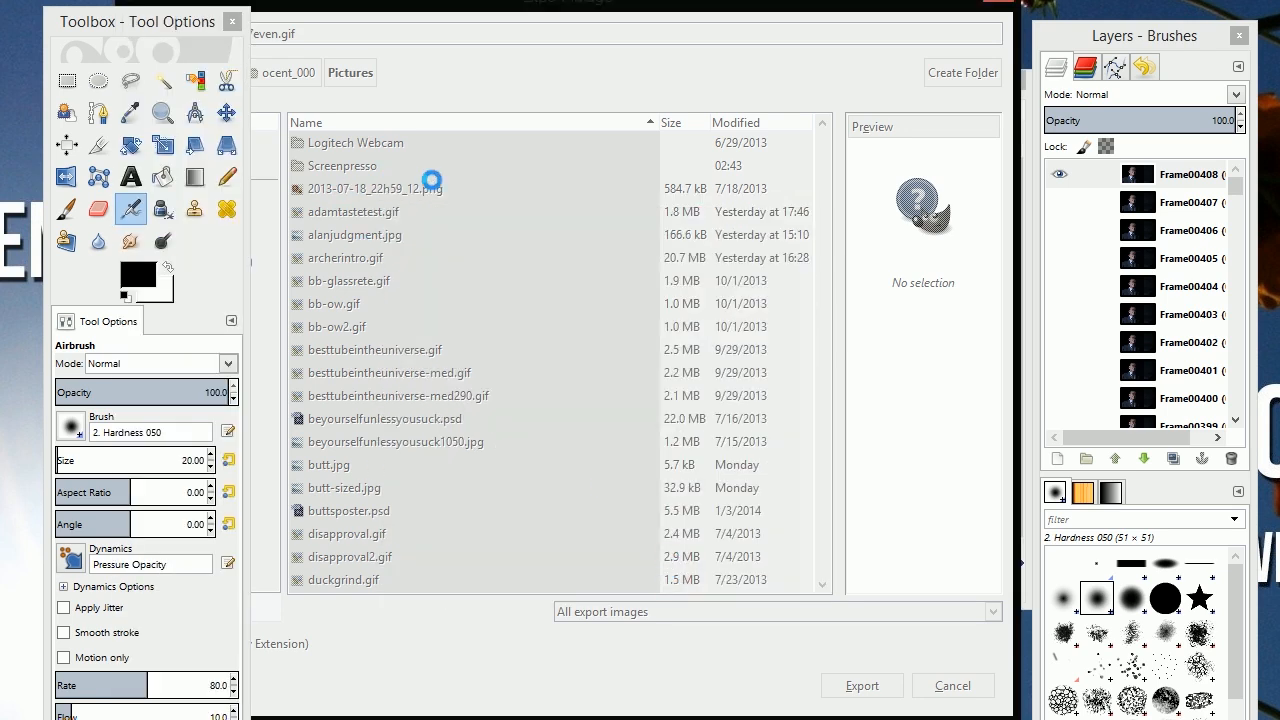
{"action": "mouse_move", "coordinate": [708, 316]}
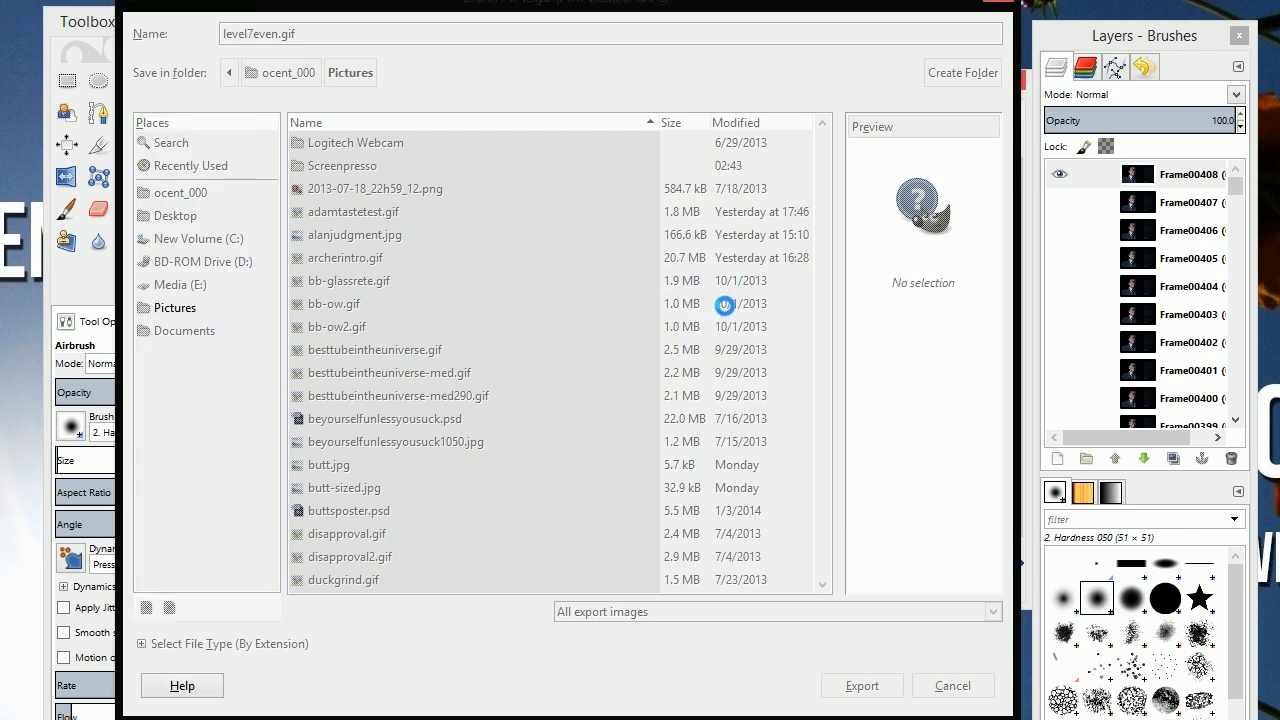
{"action": "mouse_move", "coordinate": [704, 312]}
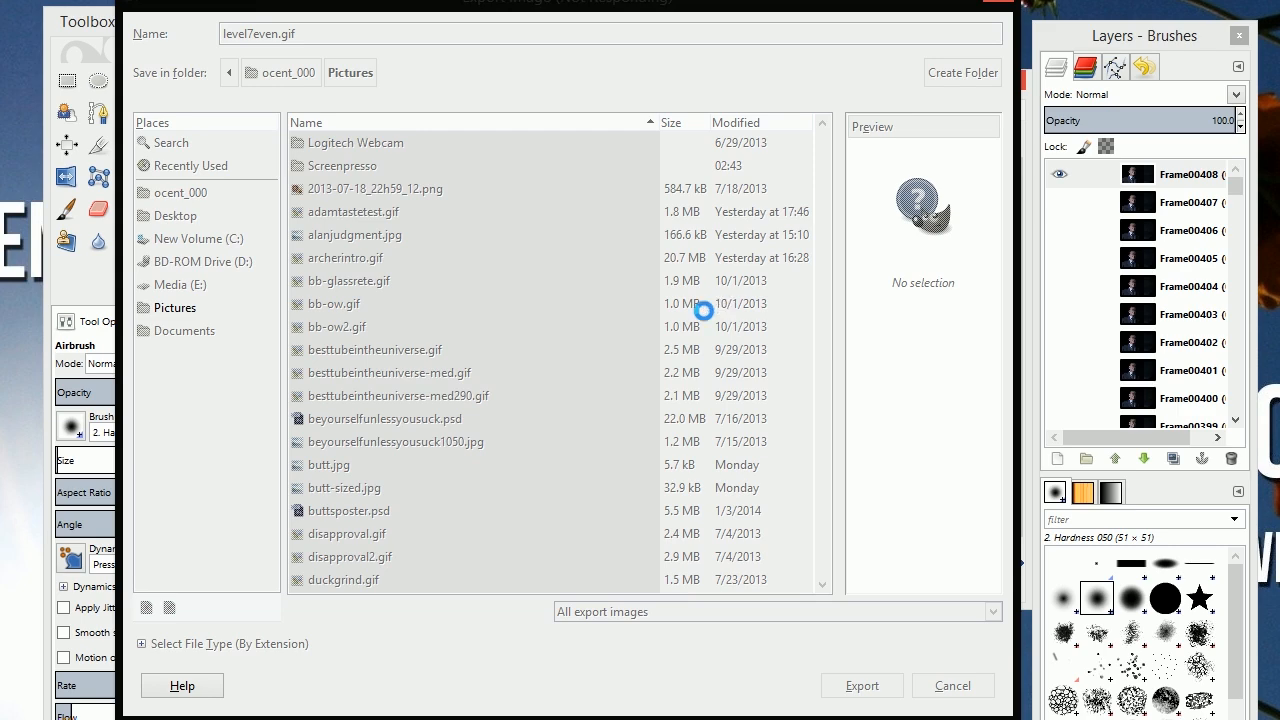
Step: Acknowledge the inserted-delay notice so level7even.gif finishes saving
{"action": "left_click", "coordinate": [860, 684]}
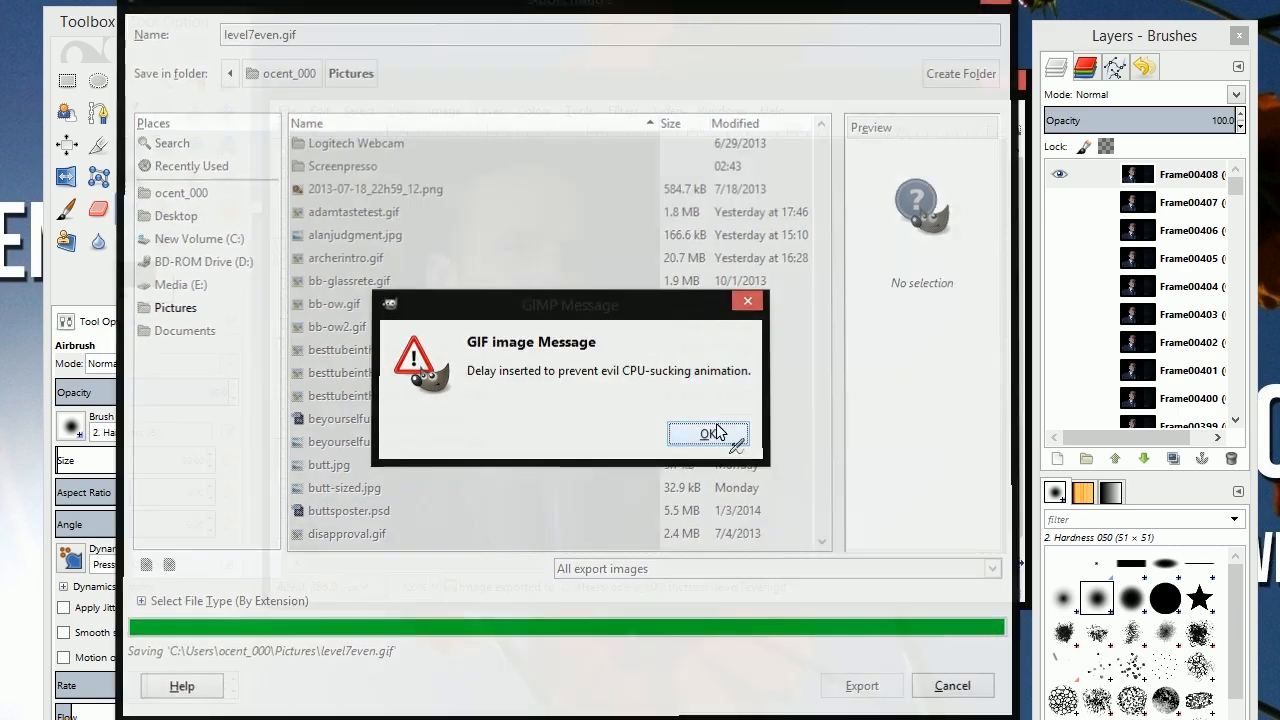
{"action": "left_click", "coordinate": [708, 432]}
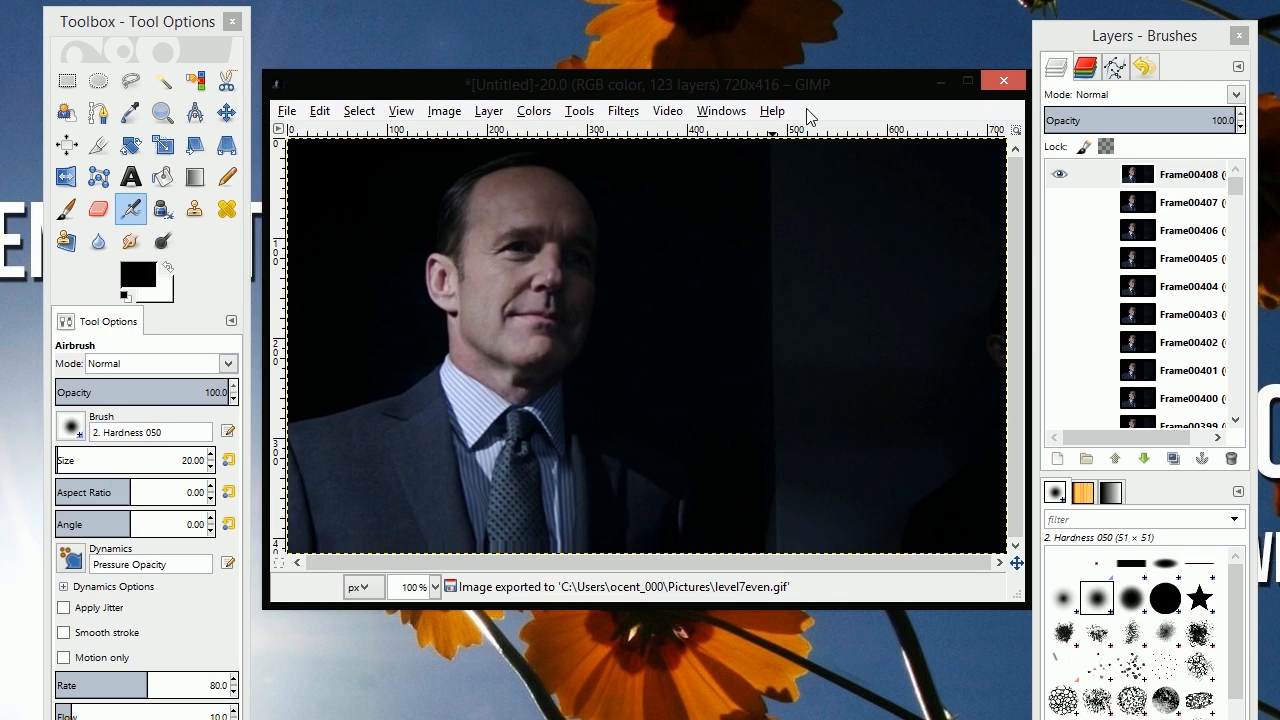
{"action": "mouse_move", "coordinate": [696, 96]}
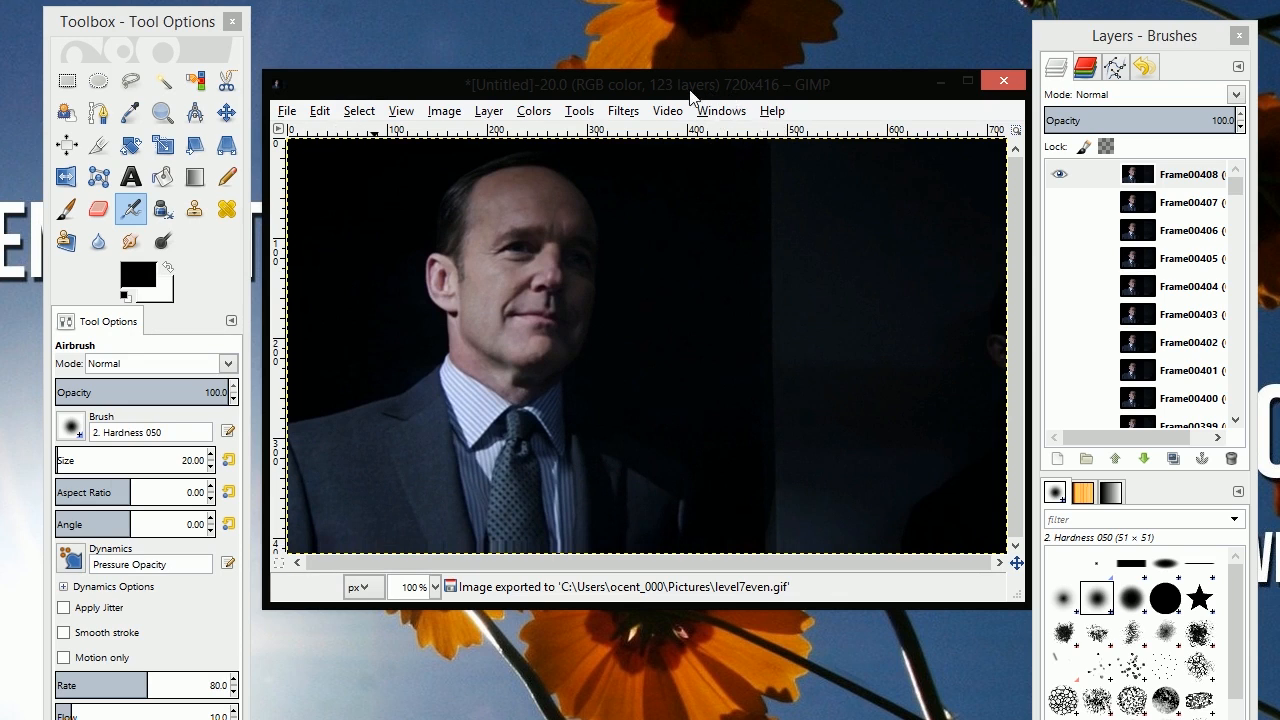
{"action": "mouse_move", "coordinate": [562, 104]}
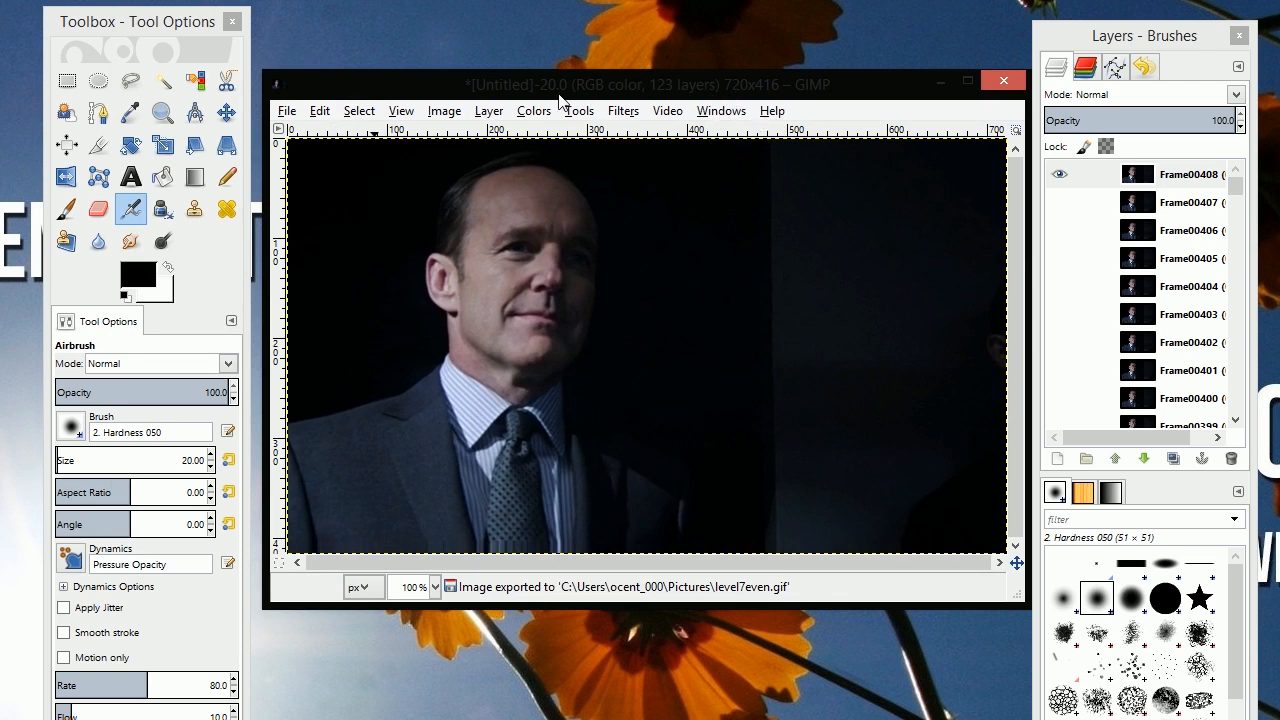